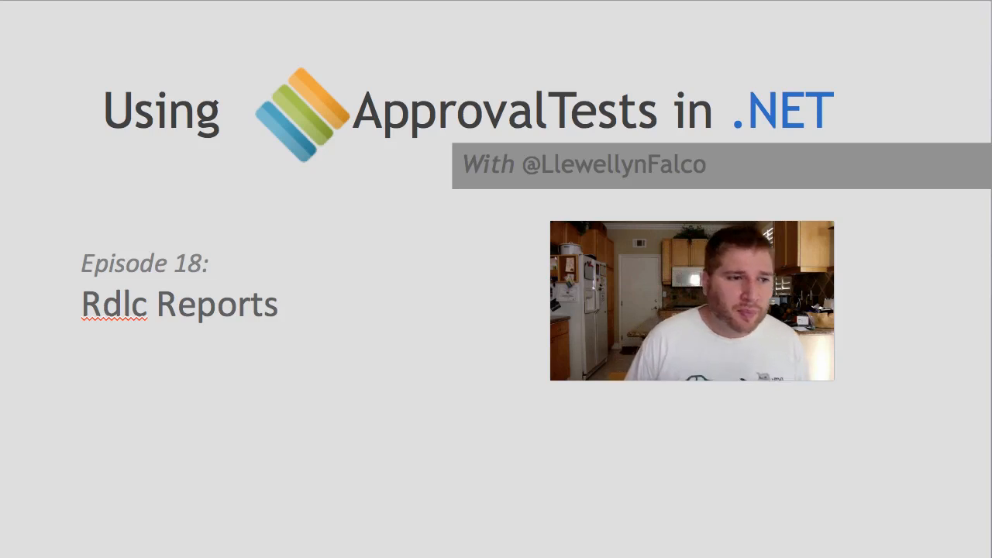
Rename TestMethod1 in EnvelopTest.cs to TestSimpleEnvelope.
key(Right)
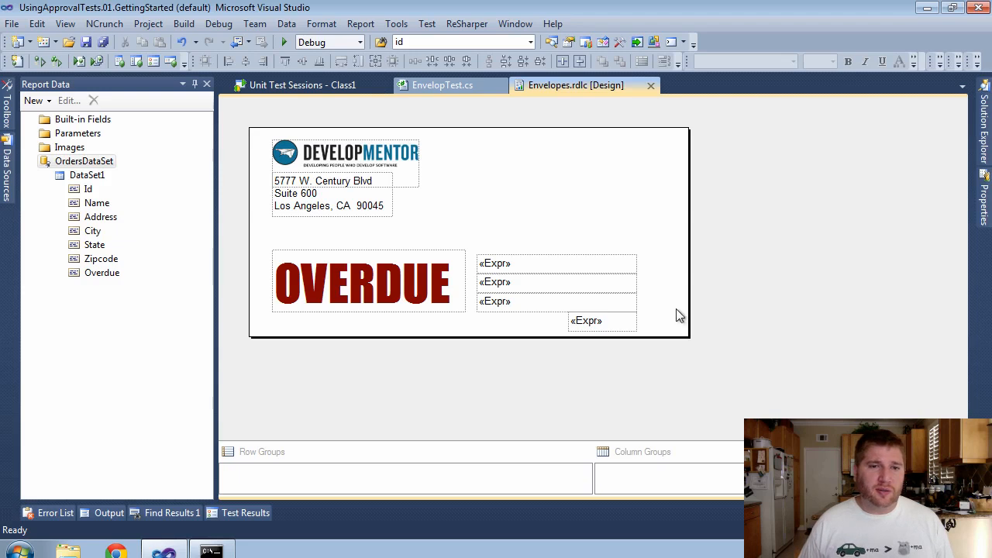
mouse_move(484, 242)
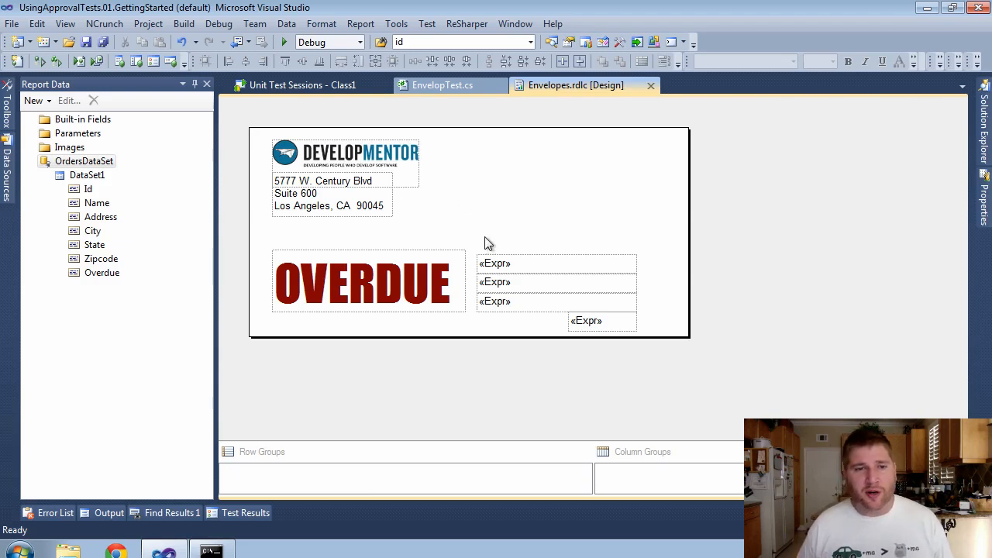
mouse_move(327, 174)
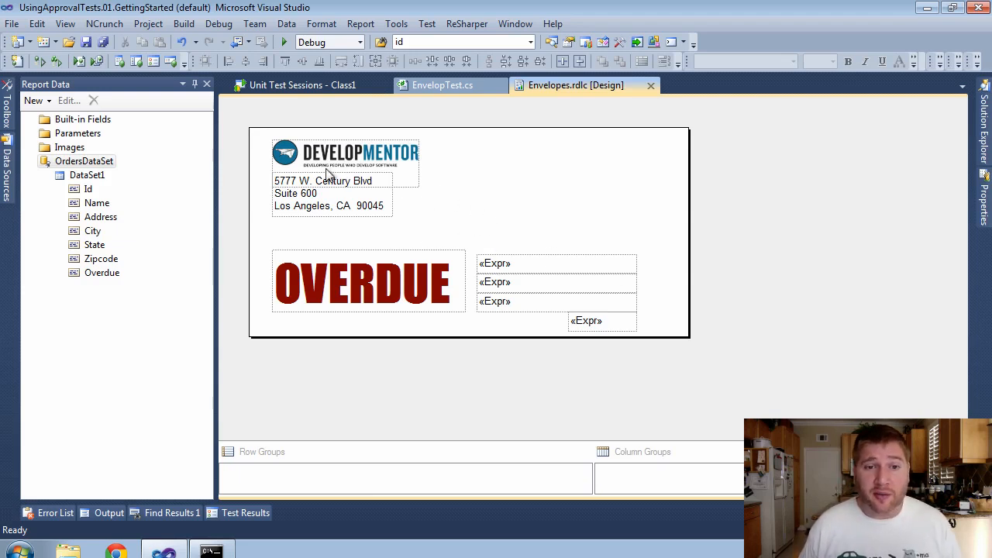
mouse_move(446, 97)
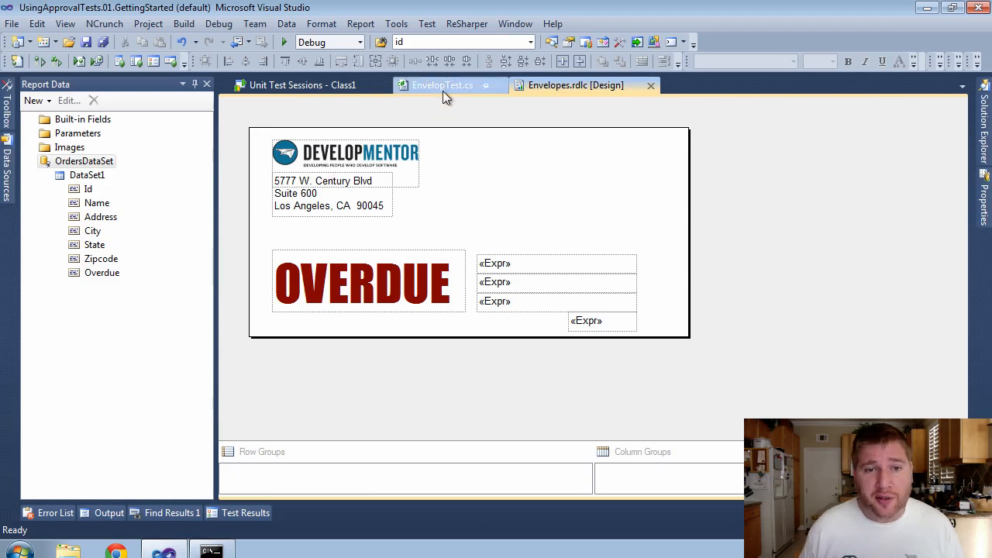
mouse_move(444, 85)
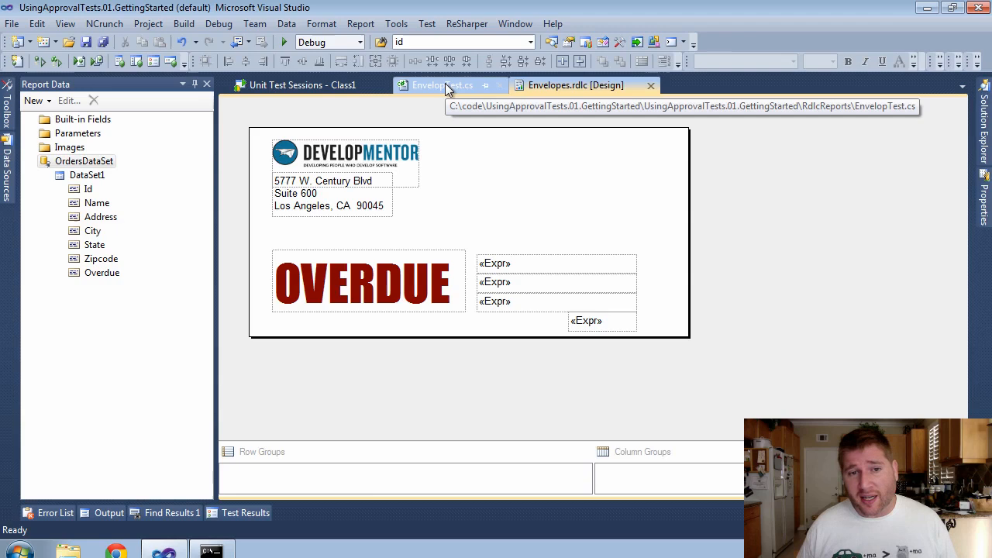
click(442, 85)
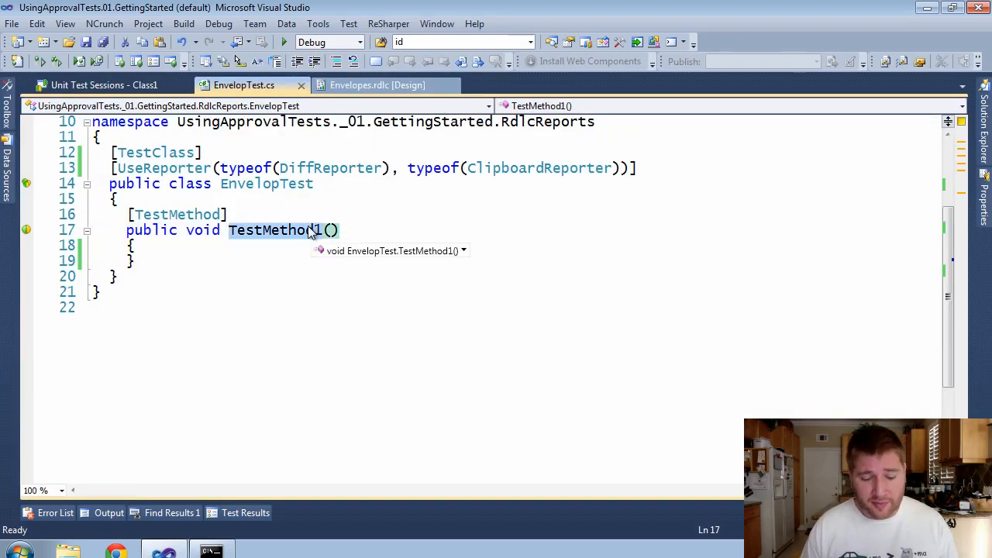
key(Delete)
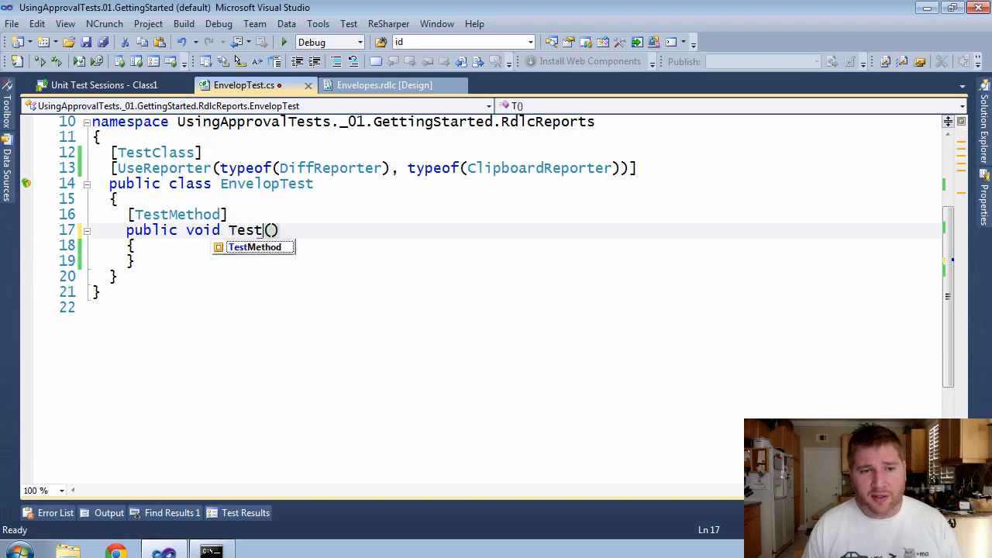
text(SimpleEnvelope)
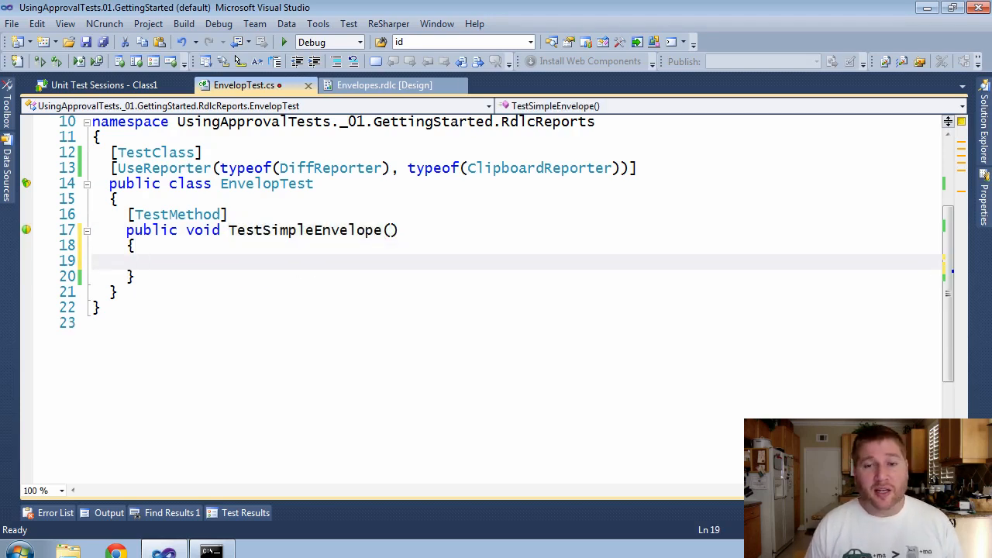
Declare a view variable and a model of OrdersDataSet letters data with one test row.
text(var)
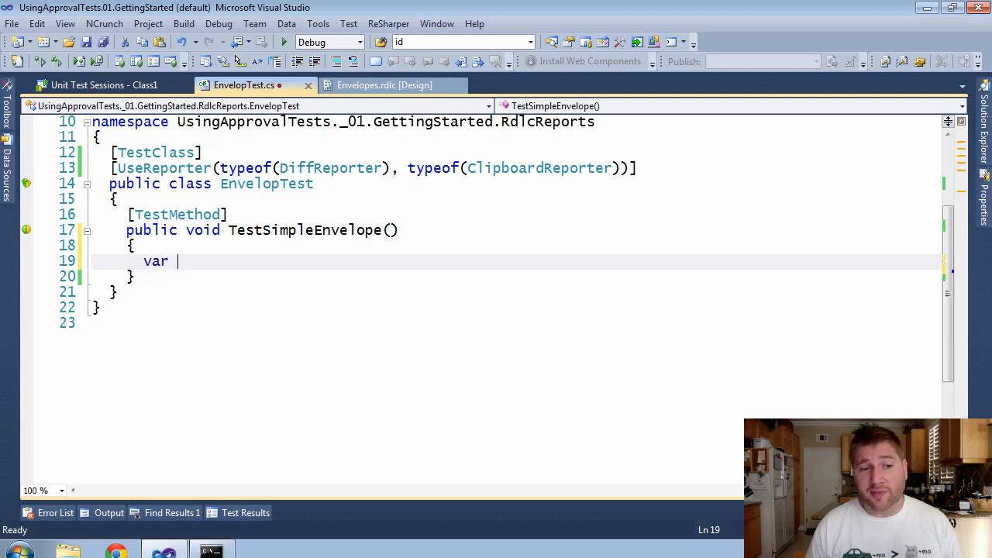
text(view =)
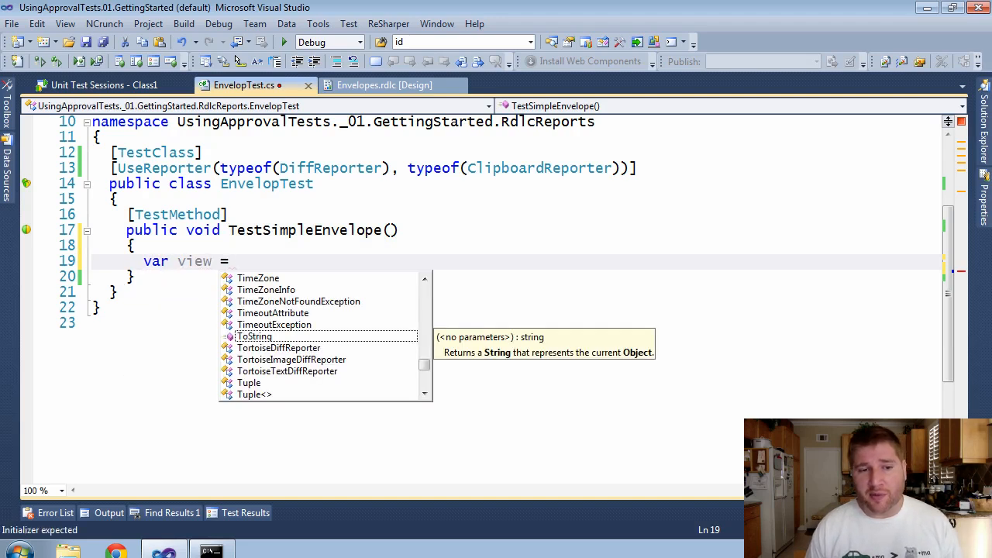
text(")
text(var model =)
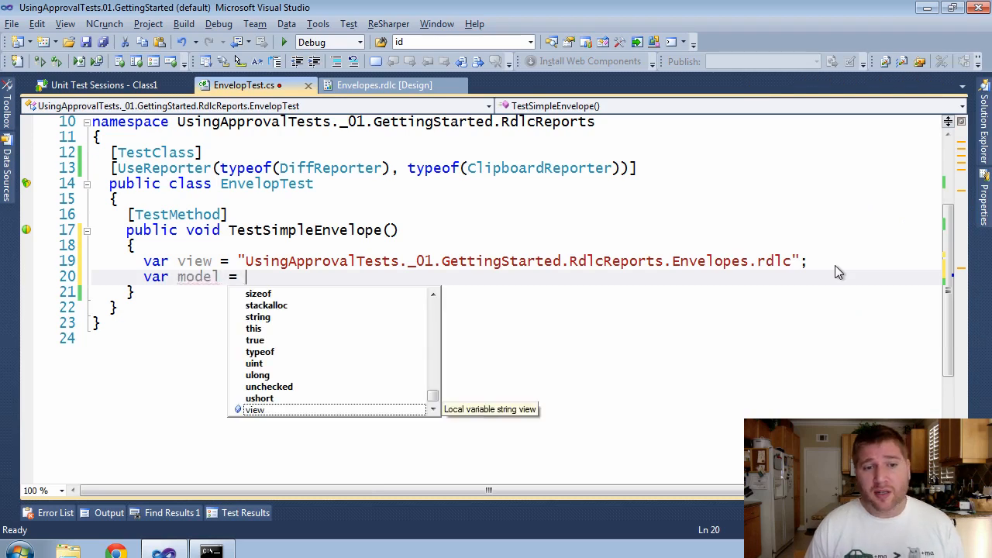
text(new O)
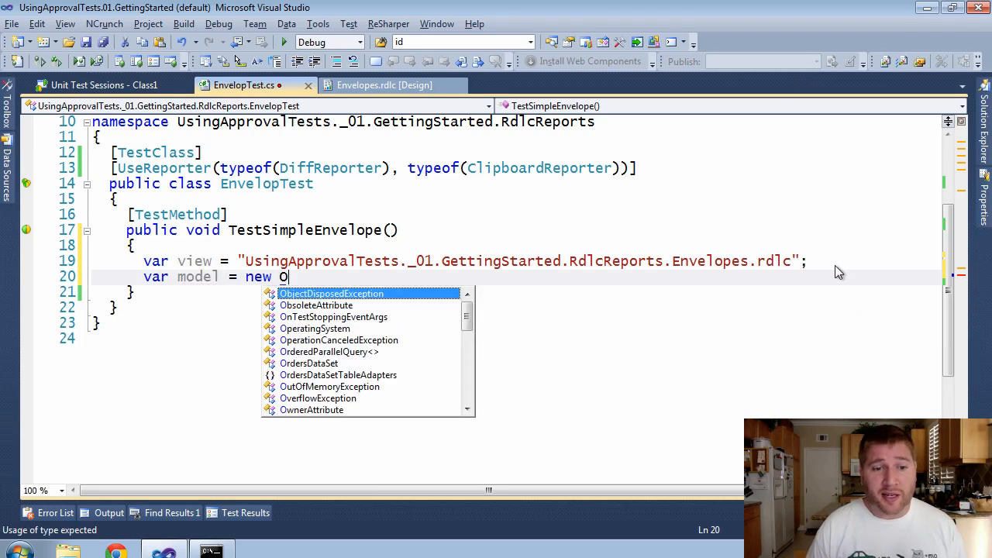
text(rdersDataSet())
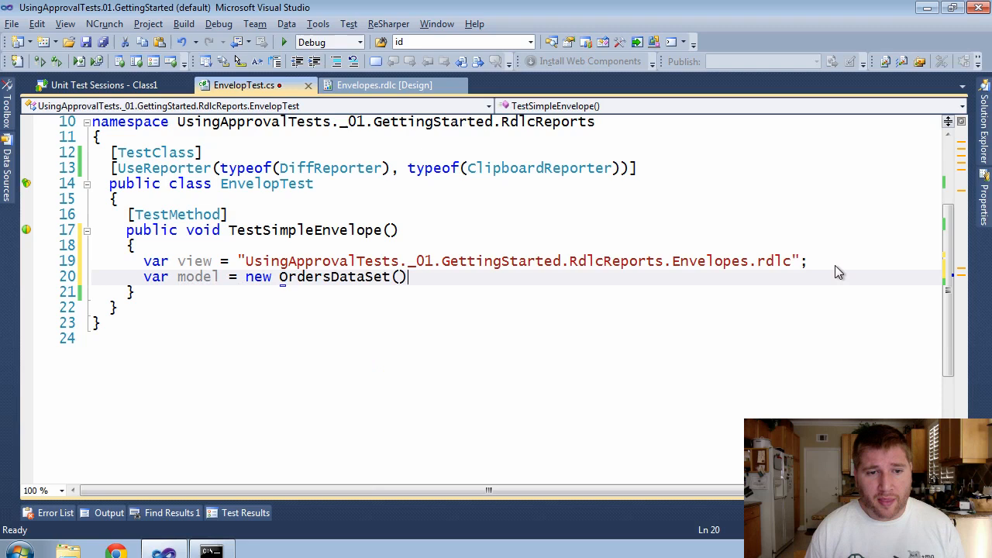
text(.lettersDataTable)
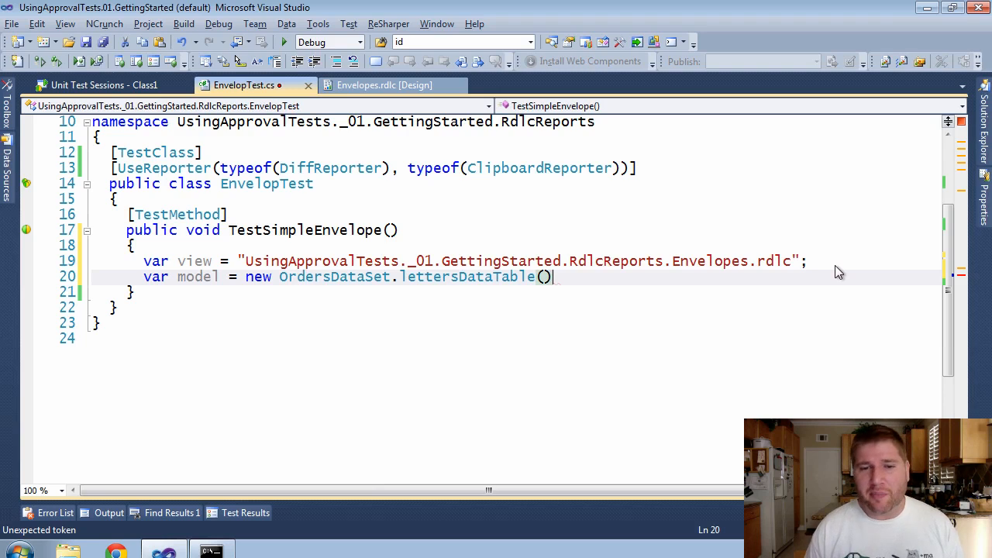
text(.AddTestDataRows())
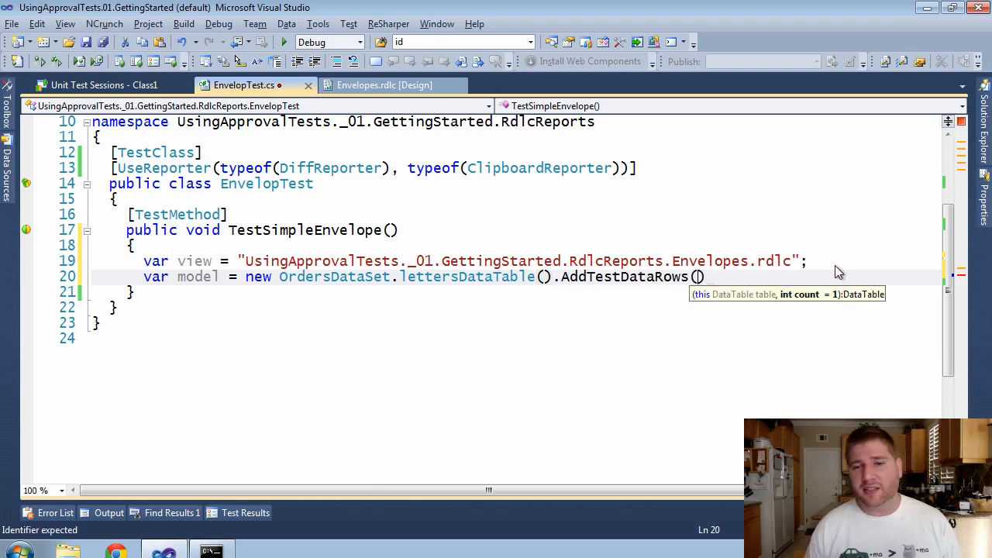
text(1);)
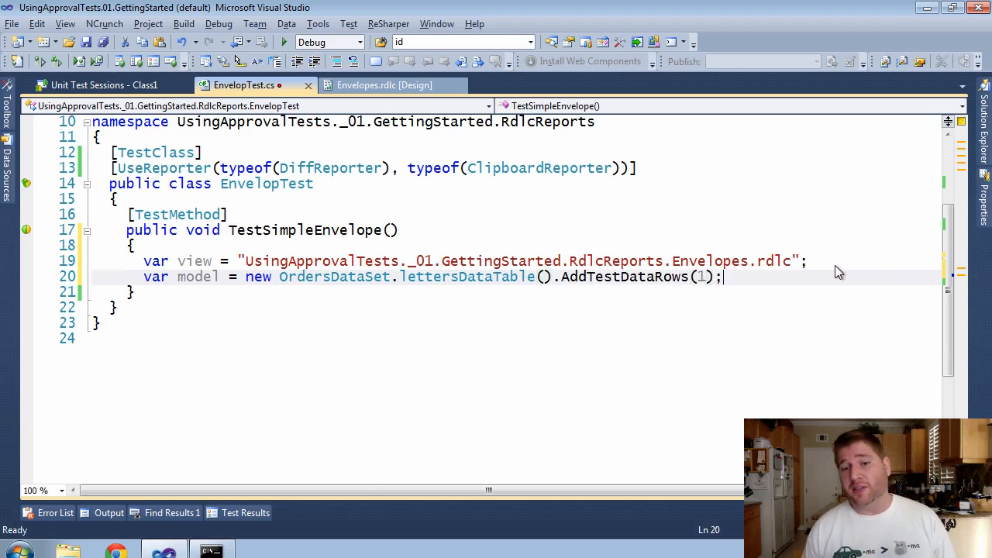
key(enter)
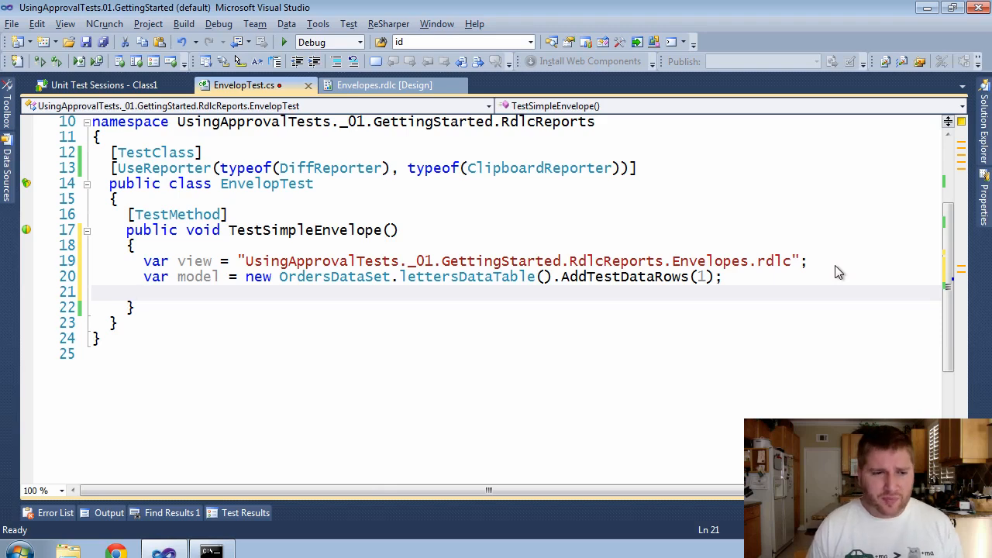
Verify the report with RdlcApprovals.VerifyReport(view, model).
text(RdlcApprovals.)
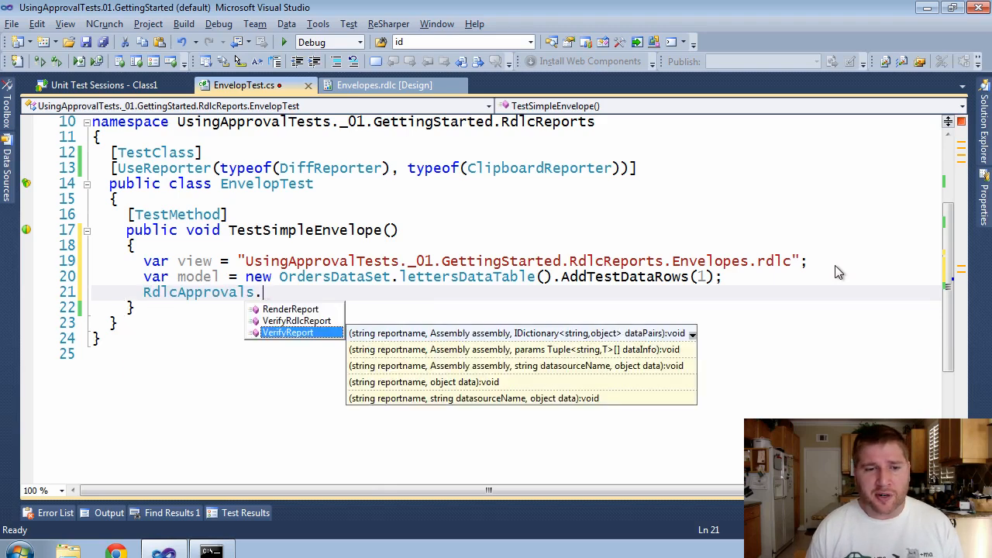
text(VerifyReport(v);)
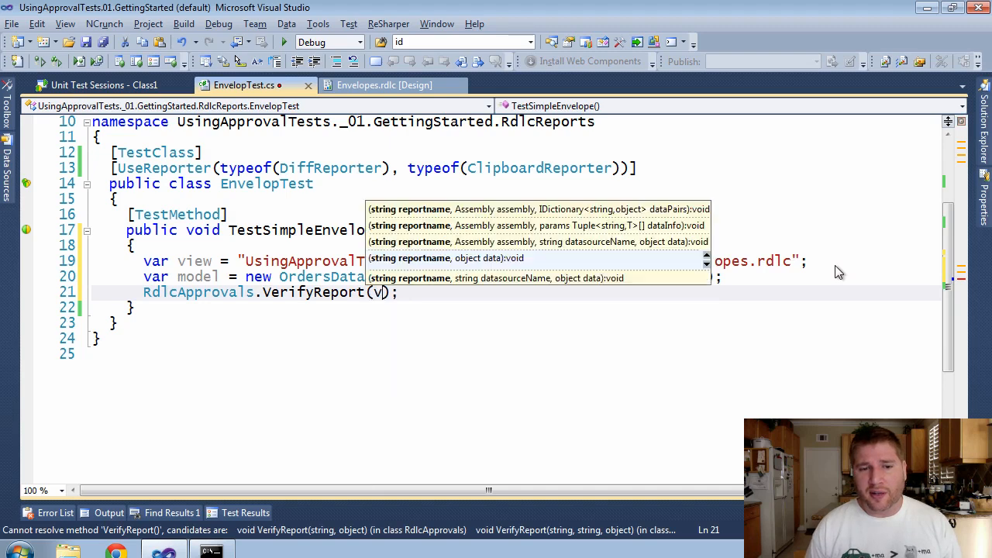
text(view,)
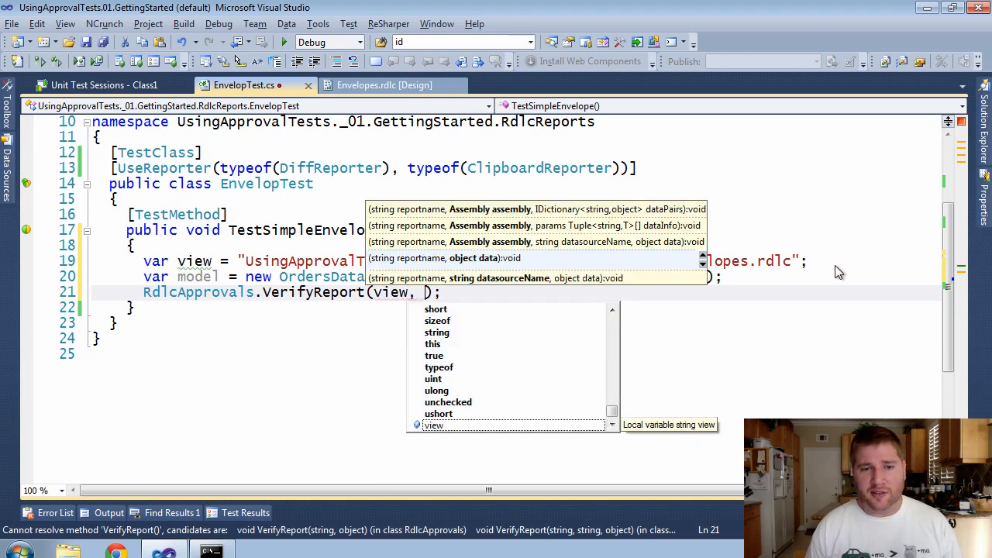
text(model)
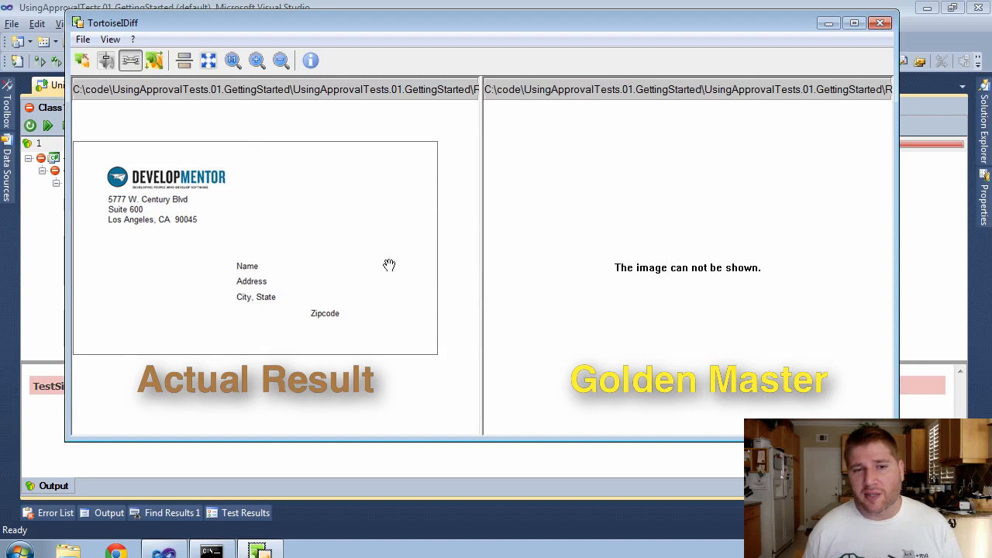
mouse_move(409, 388)
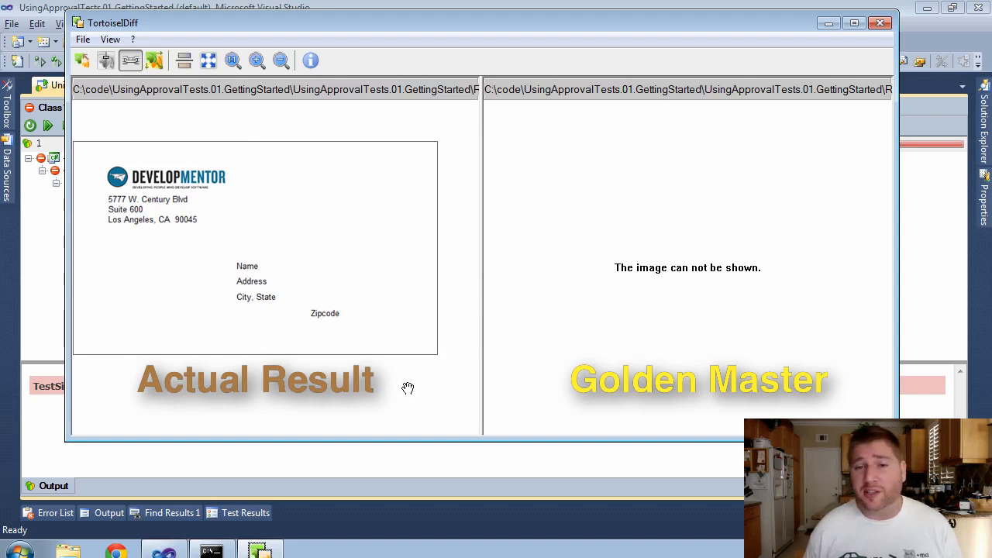
mouse_move(256, 269)
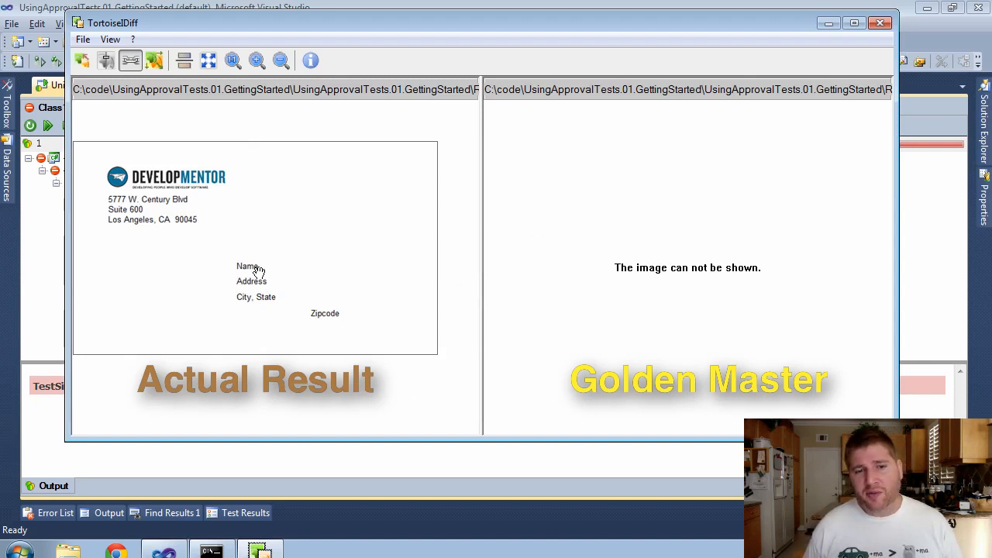
mouse_move(171, 298)
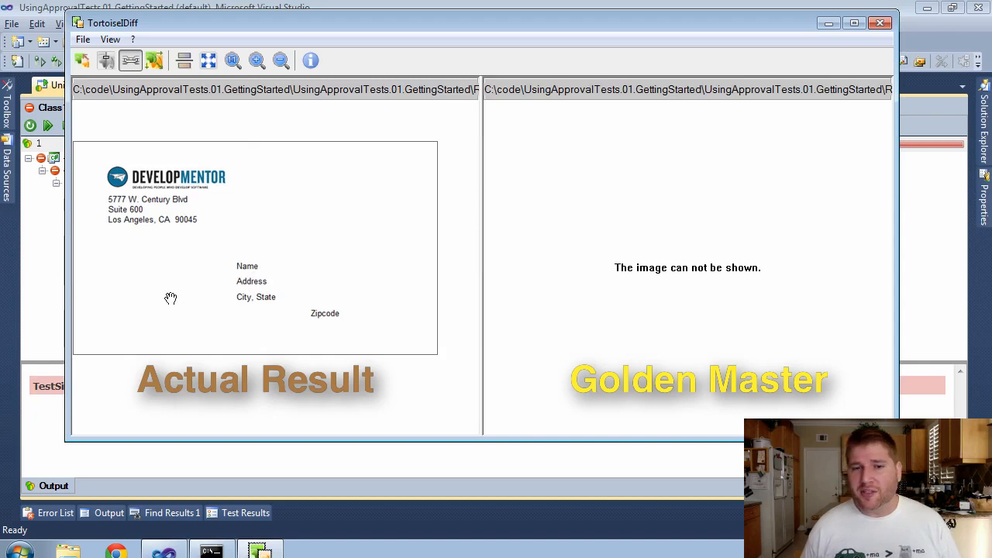
mouse_move(543, 83)
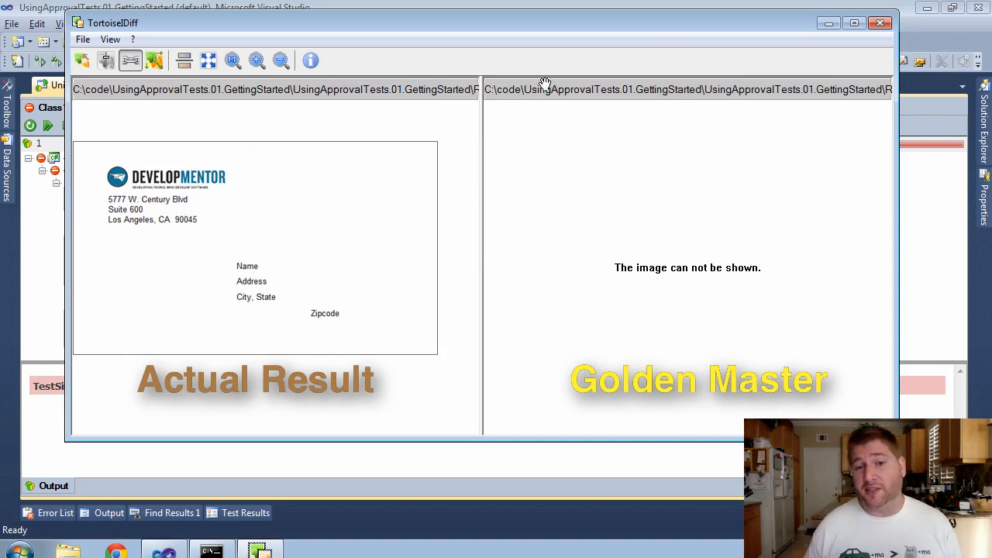
Close the Command Prompt after approving the image, rerun TestSimpleEnvelope, and return to EnvelopTest.cs.
click(880, 23)
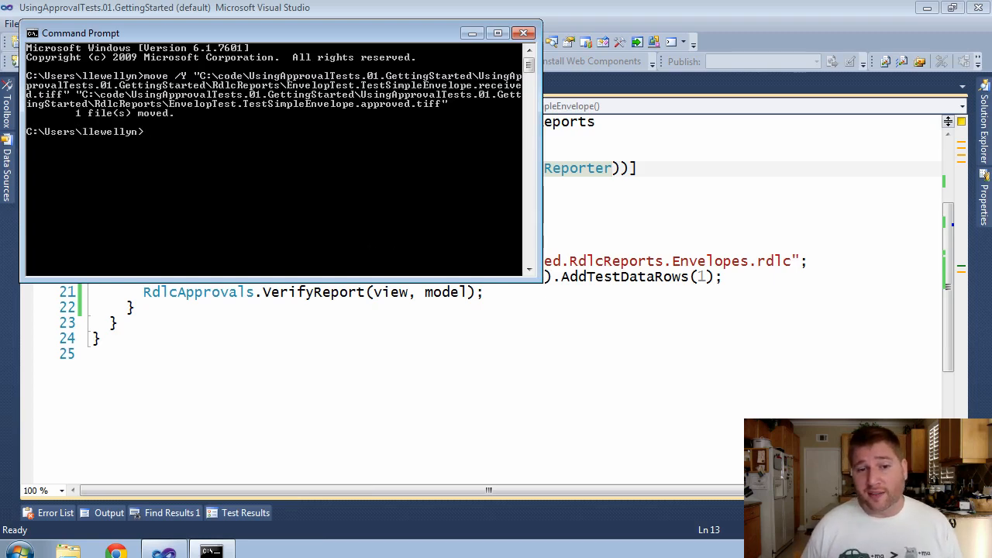
click(523, 33)
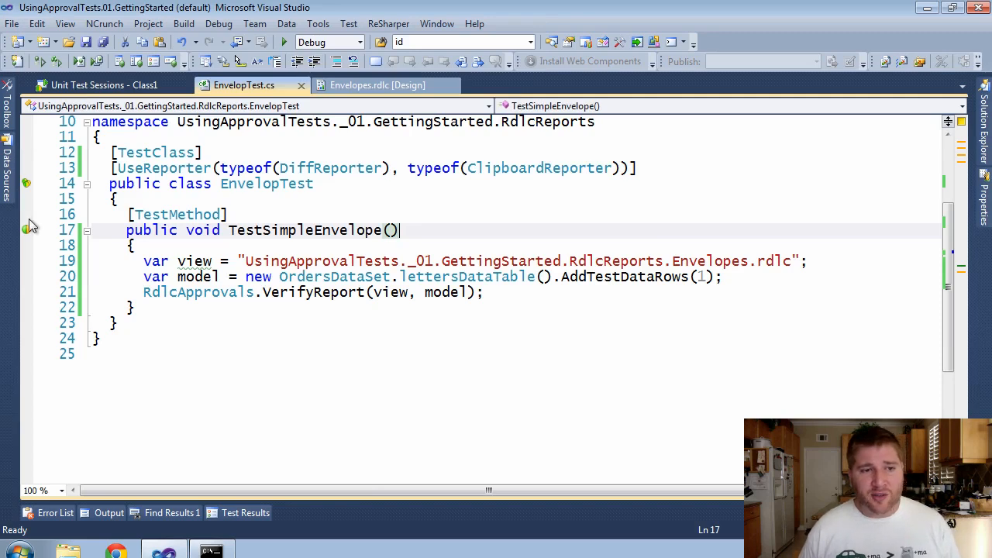
click(103, 85)
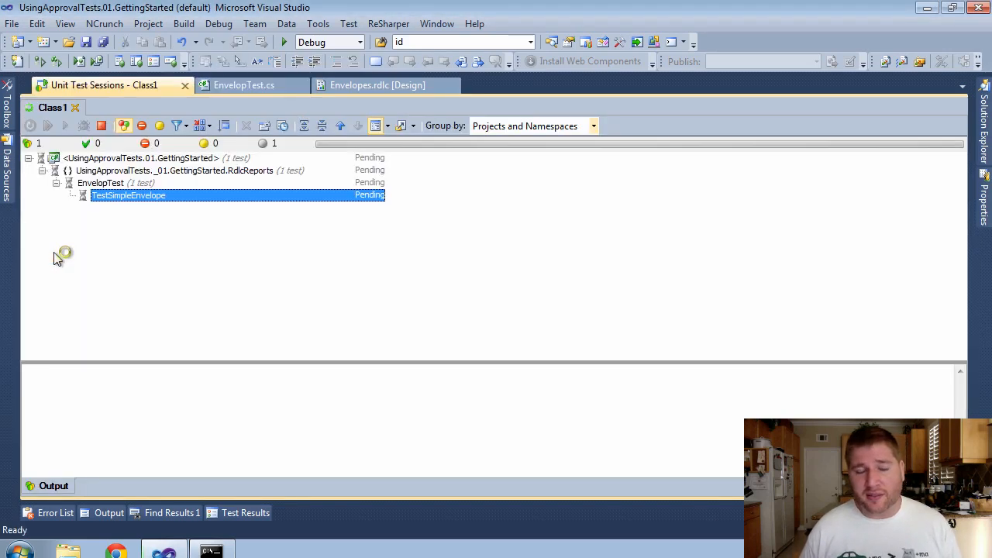
click(244, 86)
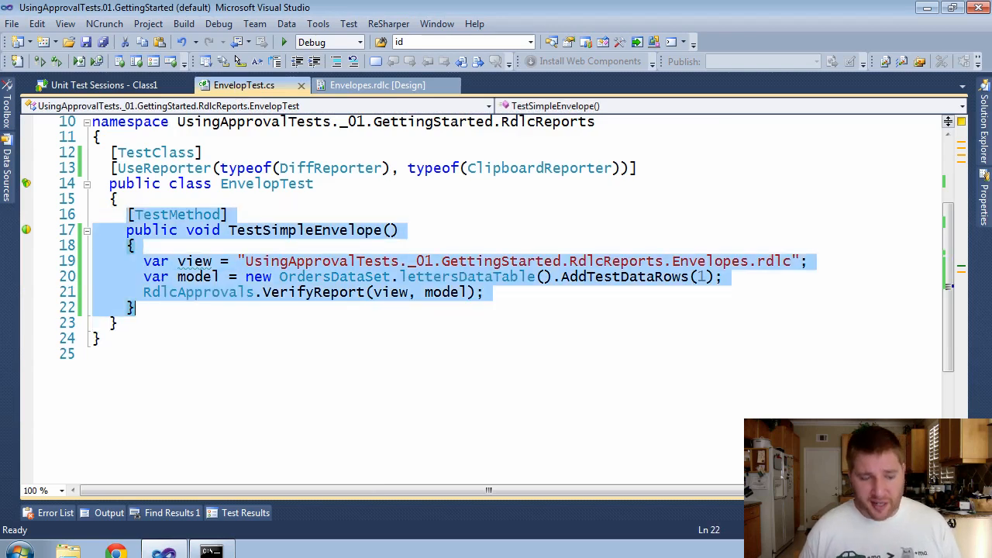
Duplicate the test as TestOverdueEnvelope setting model.Rows[0]["Overdue"] = true, then close TortoiseDiff.
key(ctrl+v)
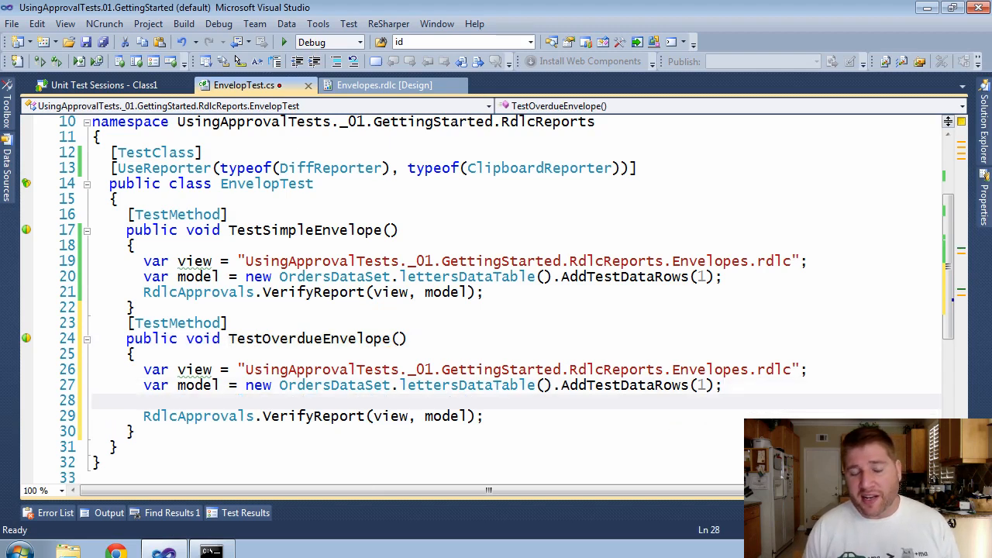
text(mode)
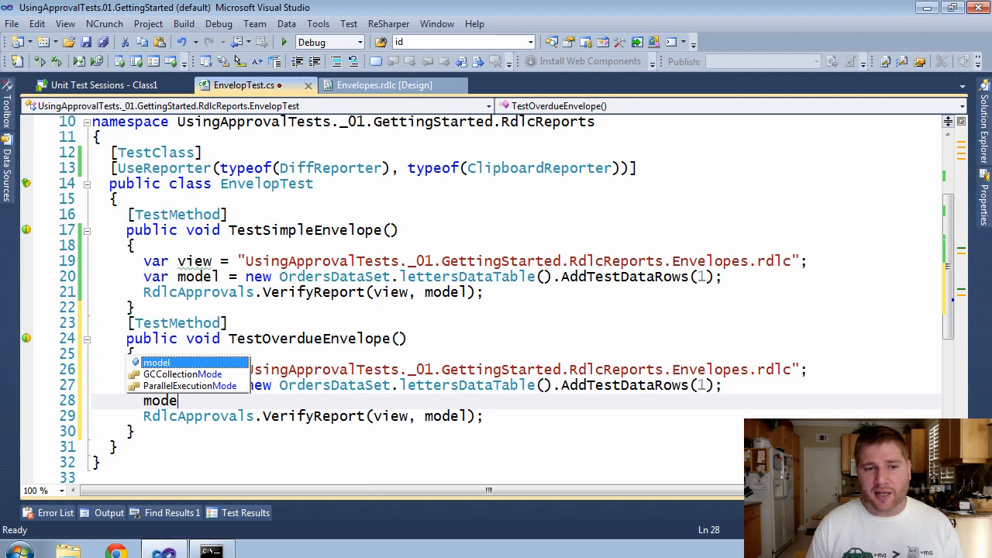
text(l[0][])
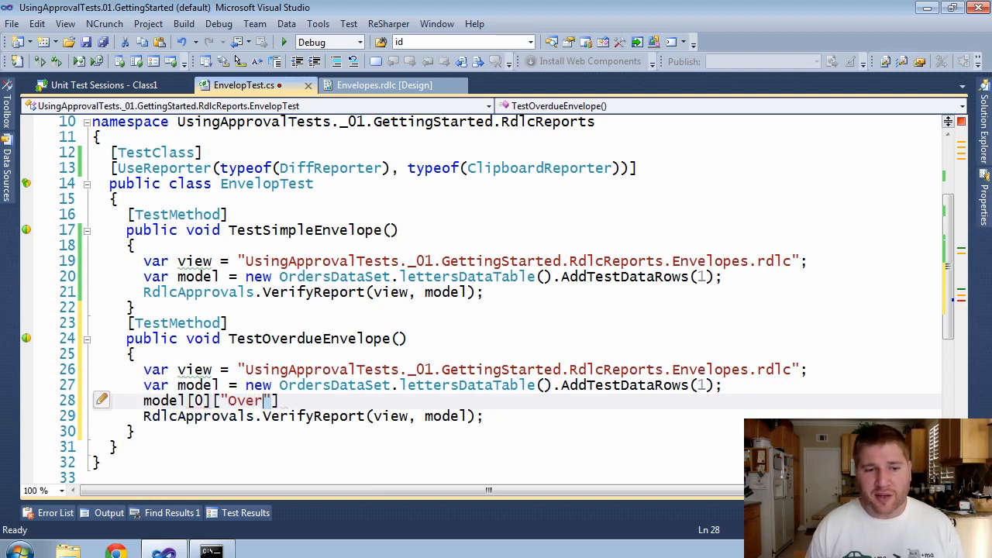
text(due)
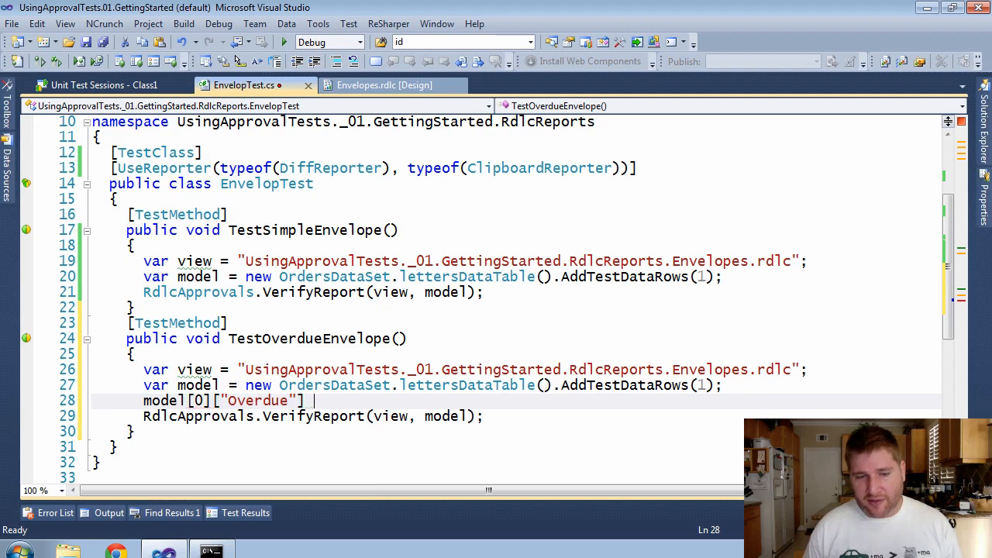
text(= true;)
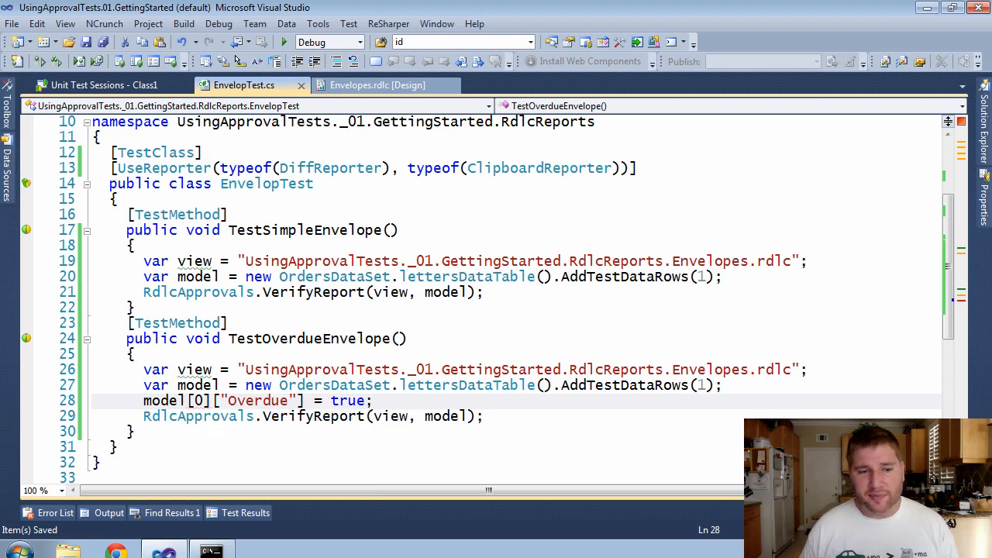
text(.Rows)
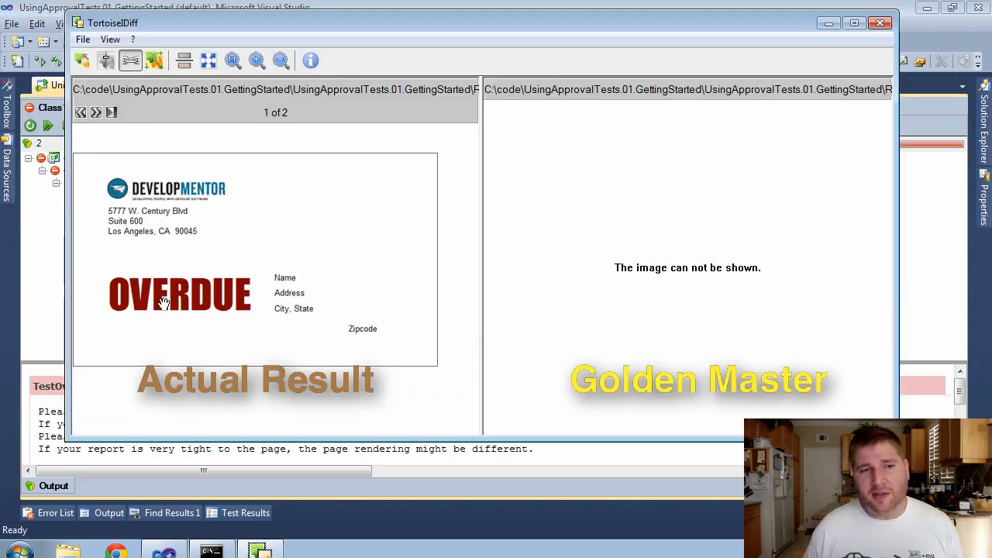
mouse_move(181, 333)
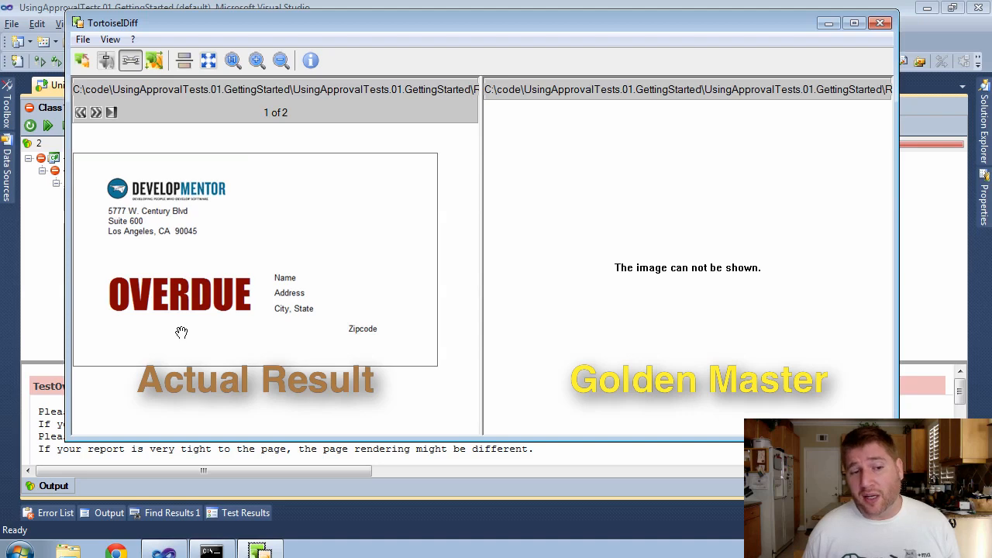
click(881, 22)
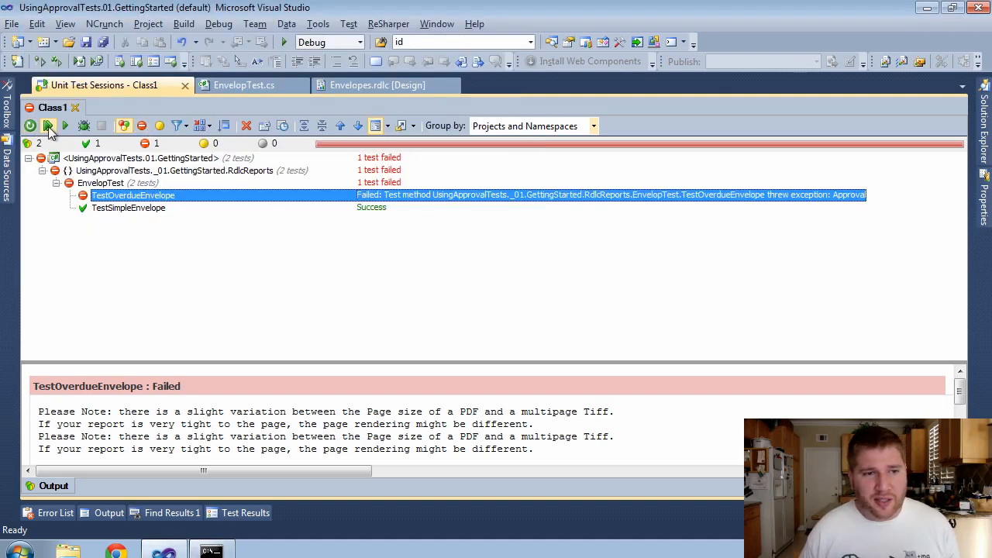
Inspect the Envelopes.rdlc design and its OrdersDataSet fields, then return to EnvelopTest.cs.
click(244, 85)
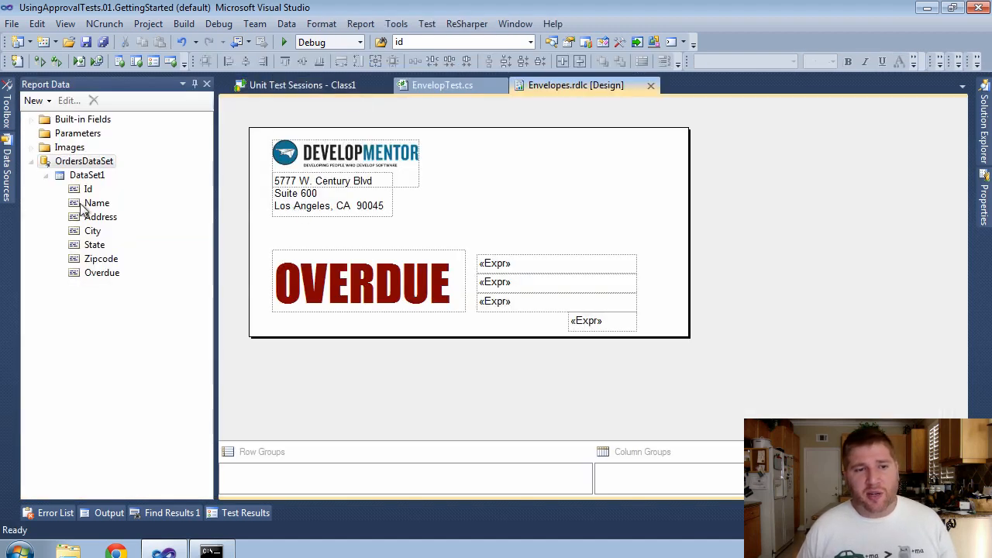
mouse_move(350, 225)
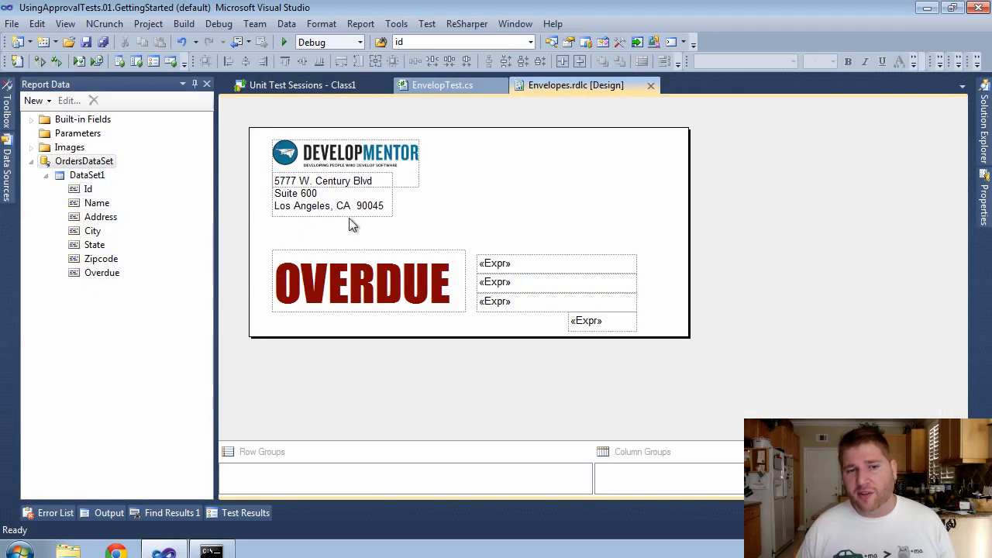
mouse_move(372, 227)
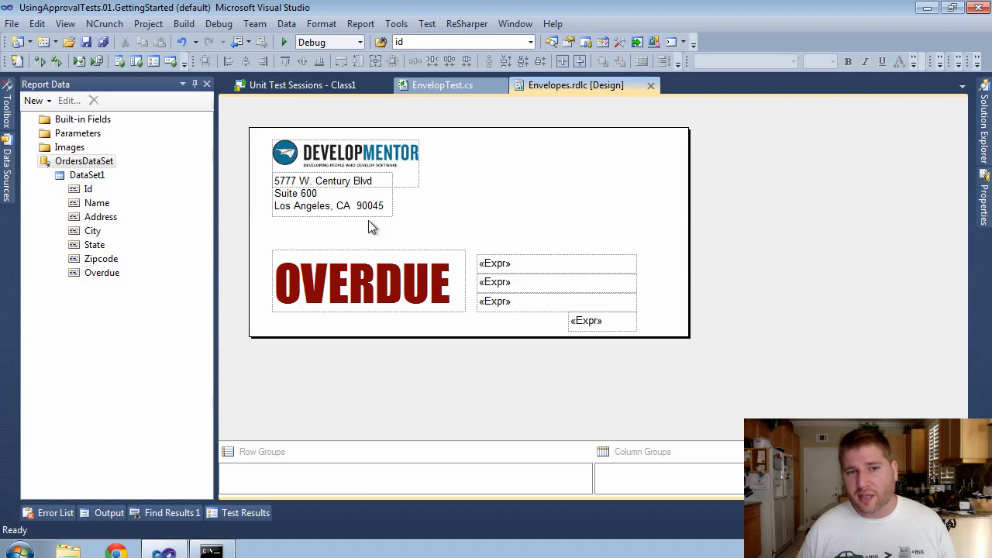
mouse_move(376, 219)
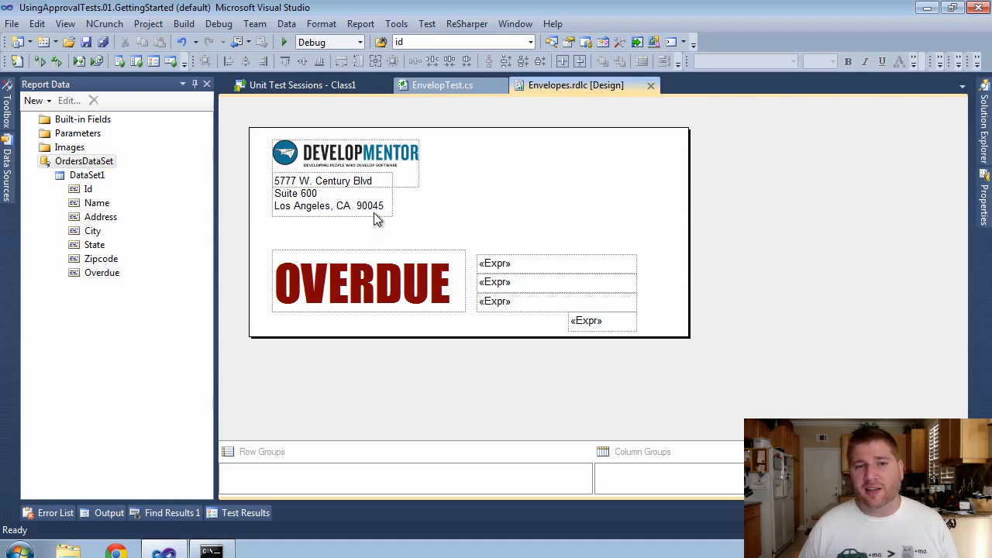
mouse_move(442, 85)
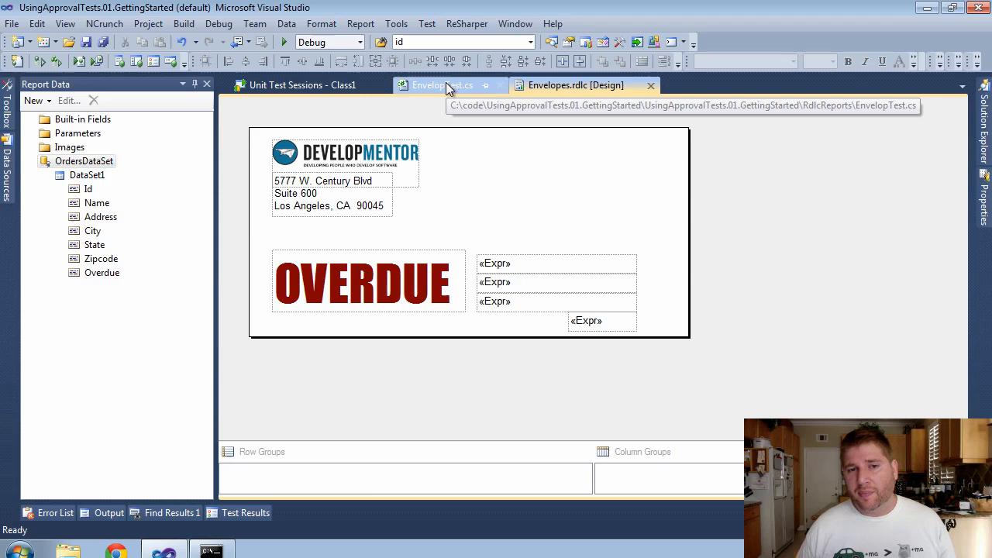
click(440, 86)
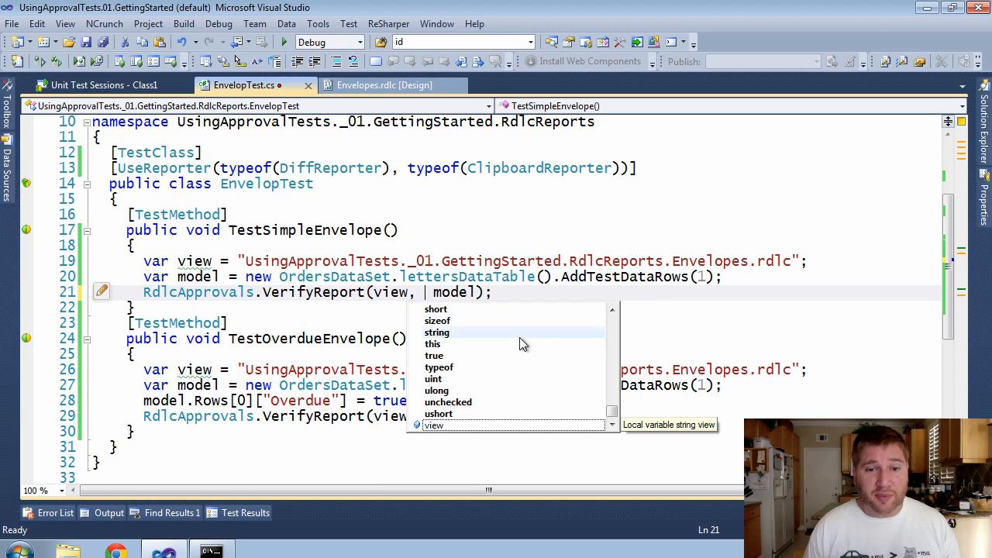
Pass typeof(EnvelopTest).Assembly as the first VerifyReport argument.
text(mo)
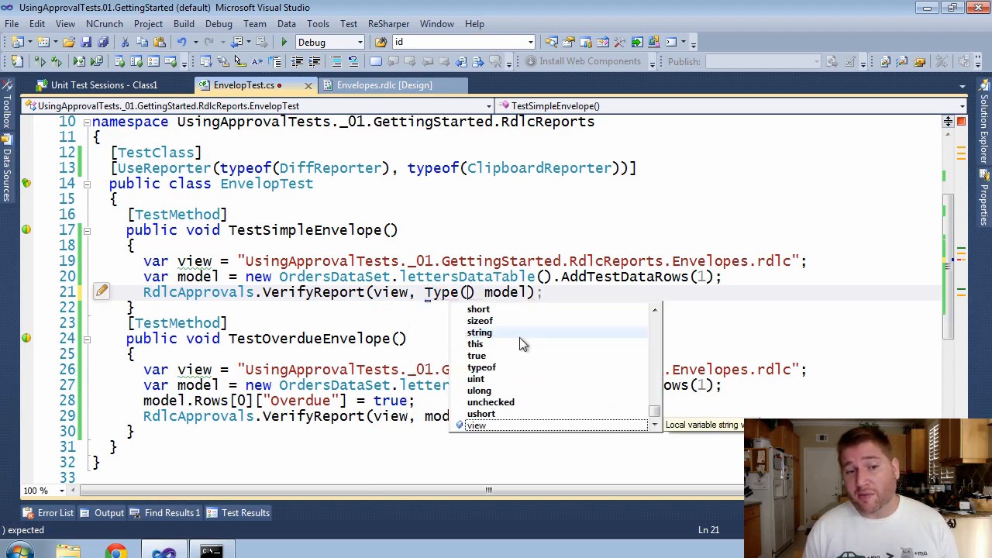
text(type)
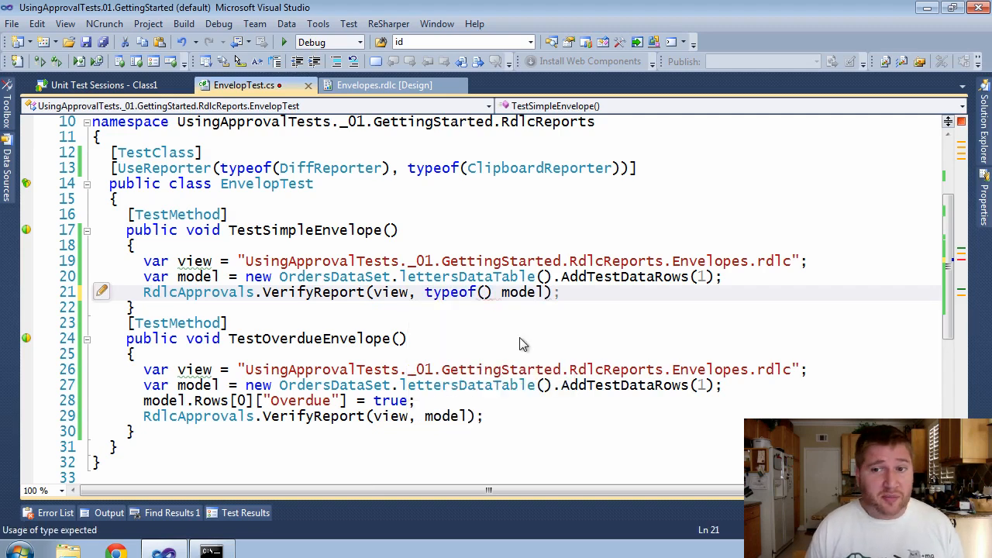
text(EnvelopTest)
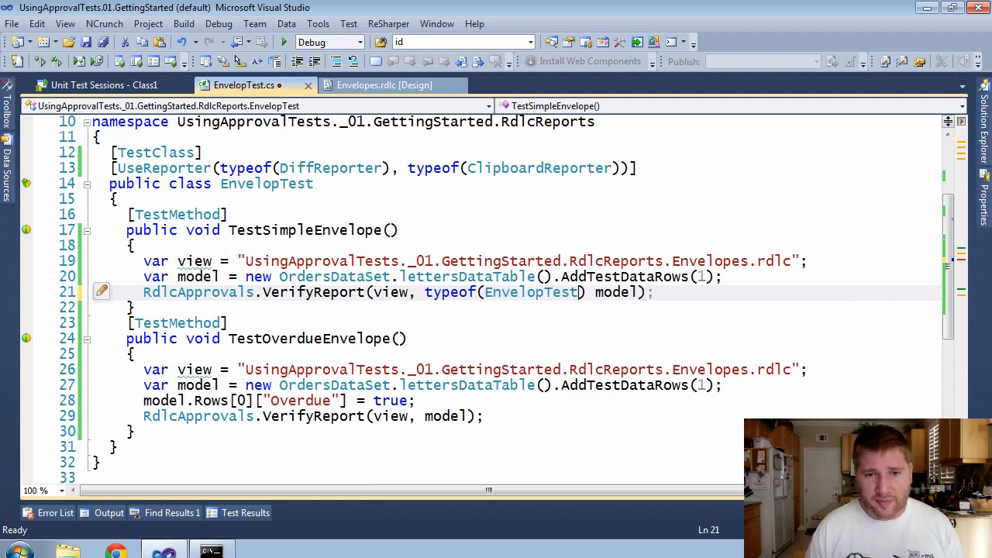
text(.Assembly)
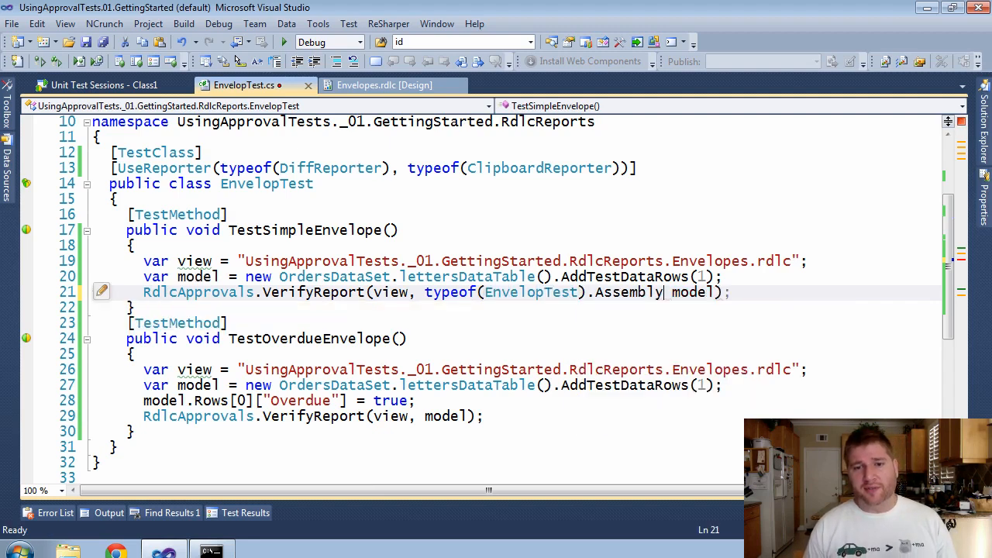
Replace the model argument with new DataPairs() {{"name", model}}.
click(419, 416)
text(,)
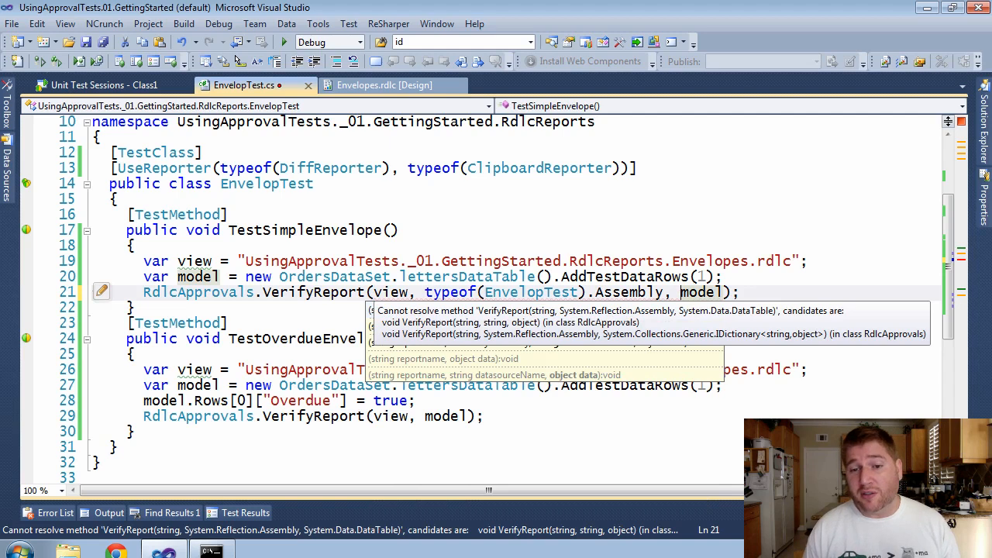
text(new DataPairs(){{"",)
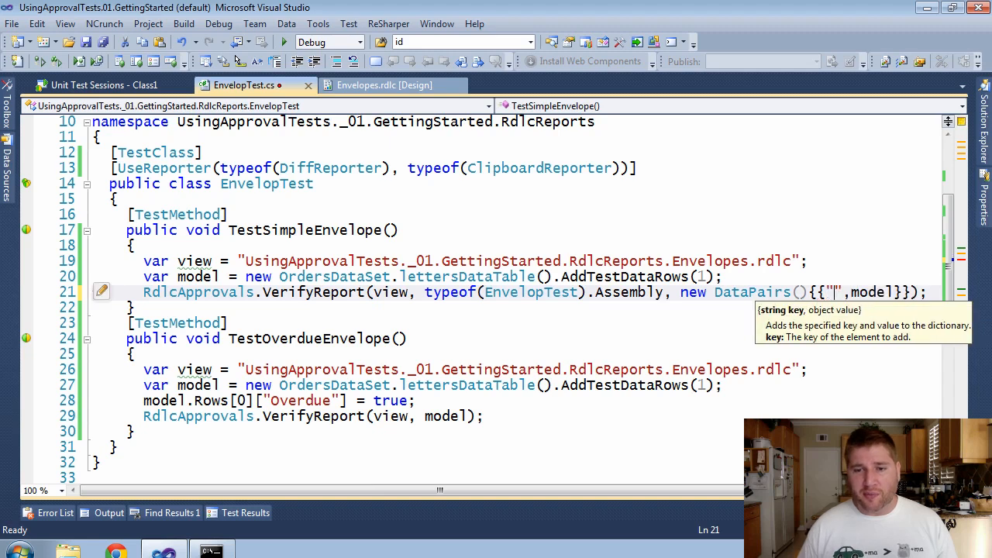
text(name)
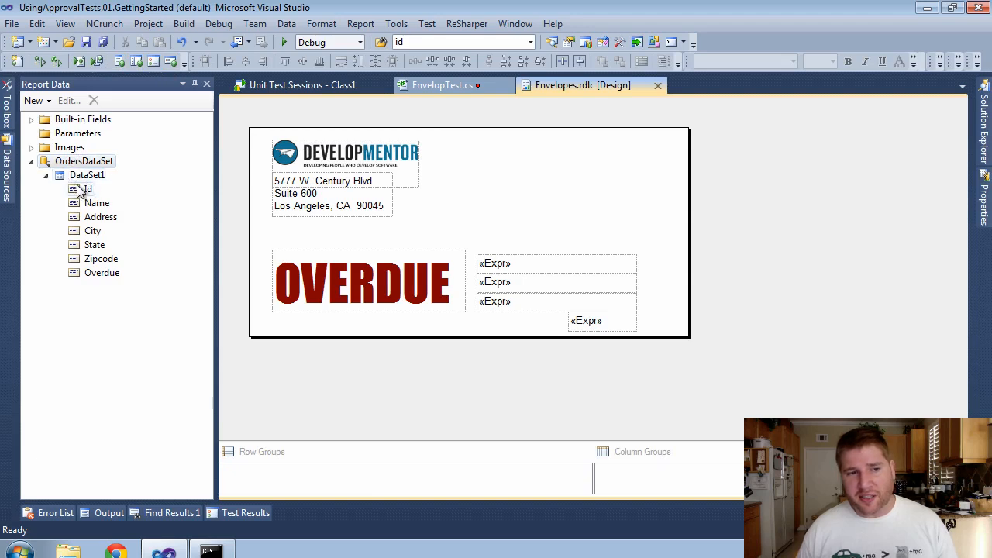
click(446, 85)
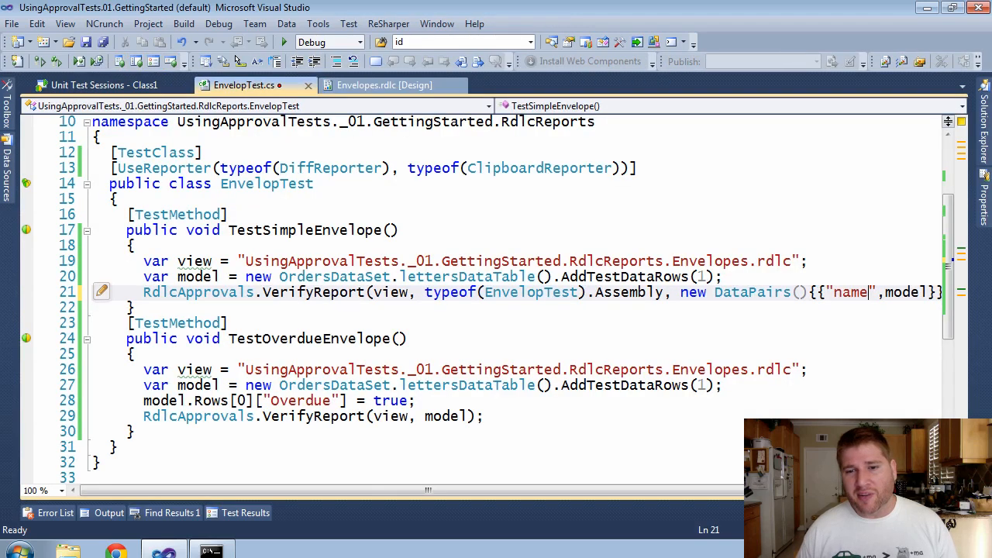
text(Fo)
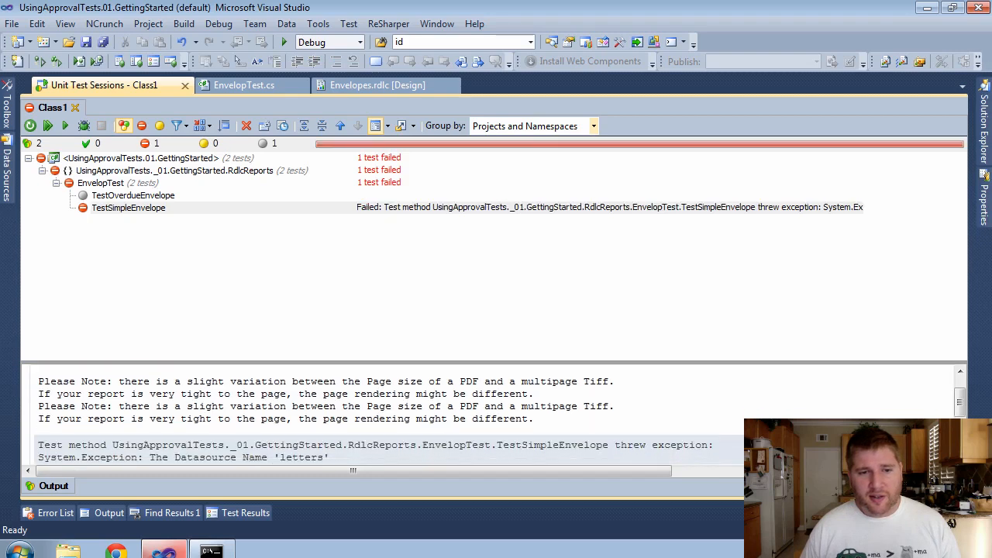
Use DataSet1 from the test output as the DataPairs key and rerun the envelope tests.
scroll(down, 3)
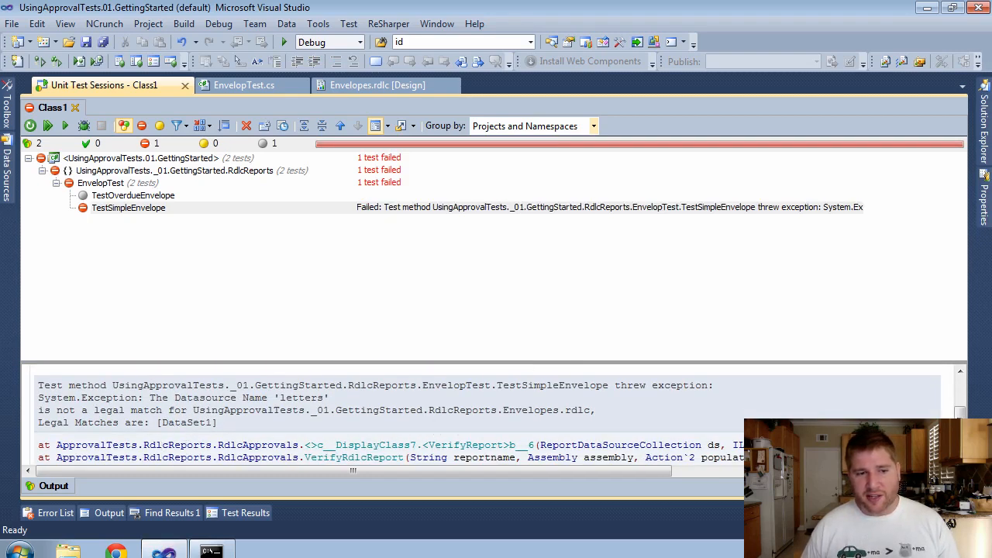
double_click(186, 422)
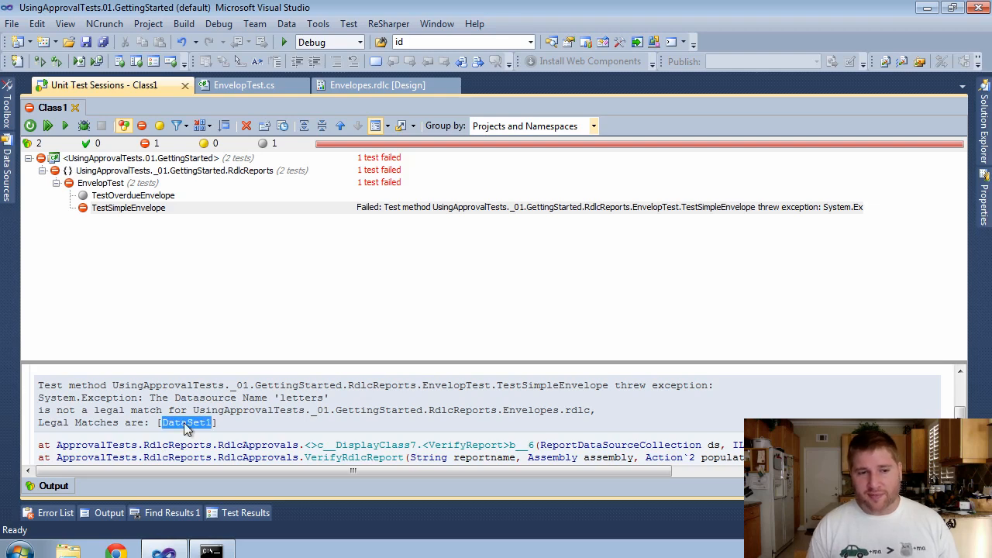
click(244, 85)
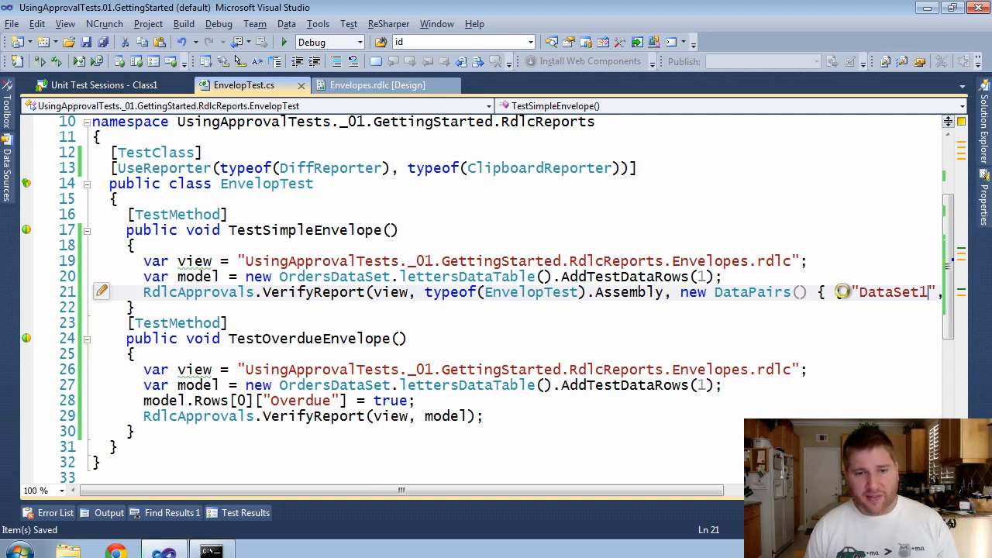
click(103, 84)
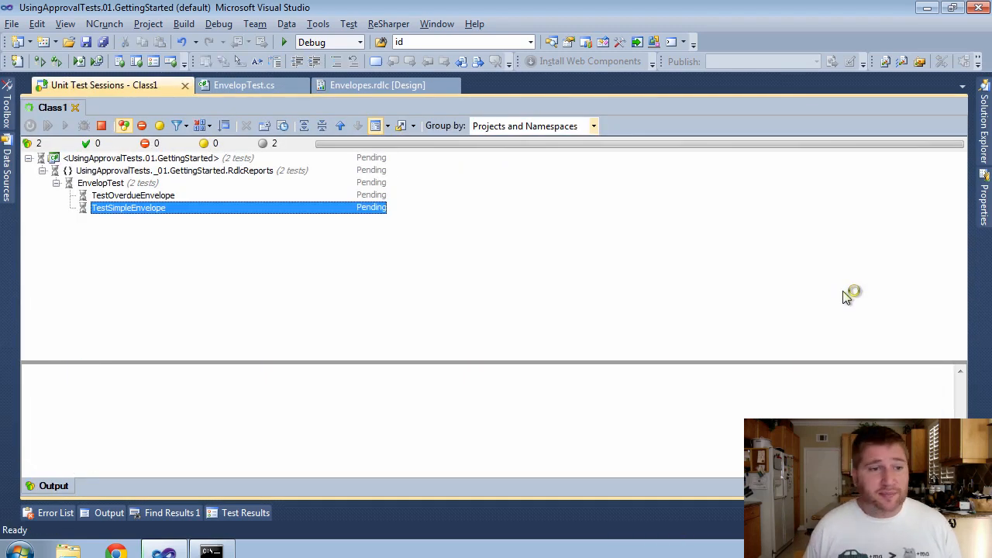
click(243, 85)
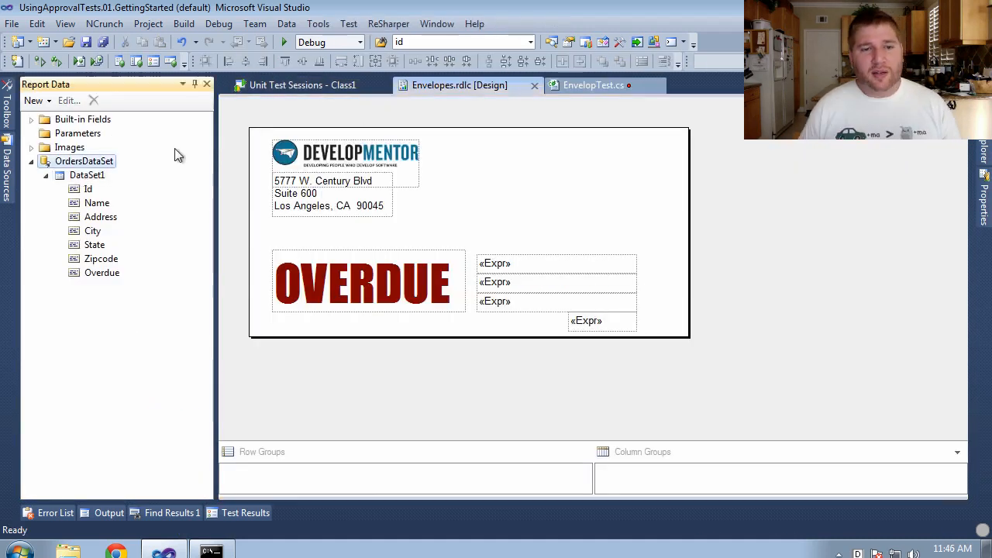
Start a new report dataset named CompanyAddress.
click(84, 161)
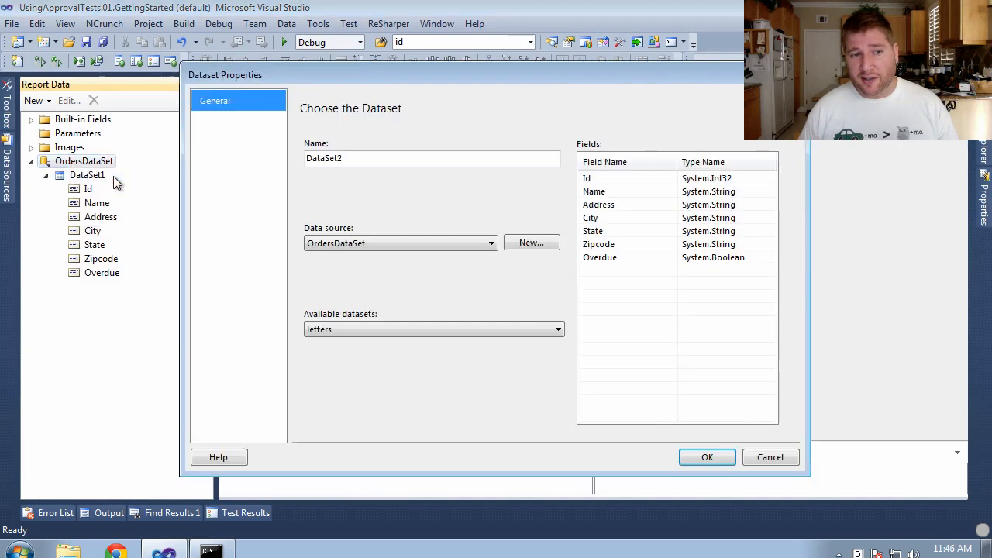
text(C)
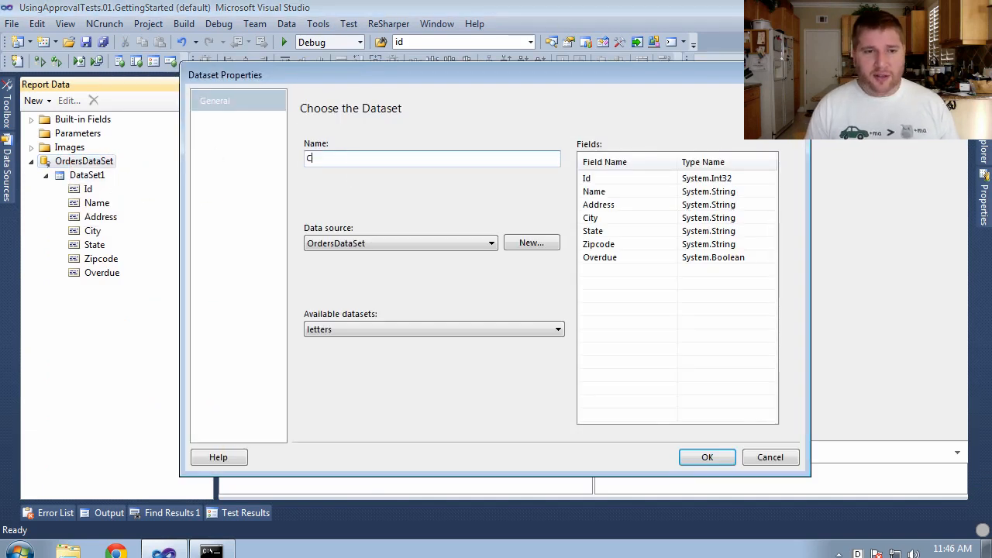
text(ompanyAdder)
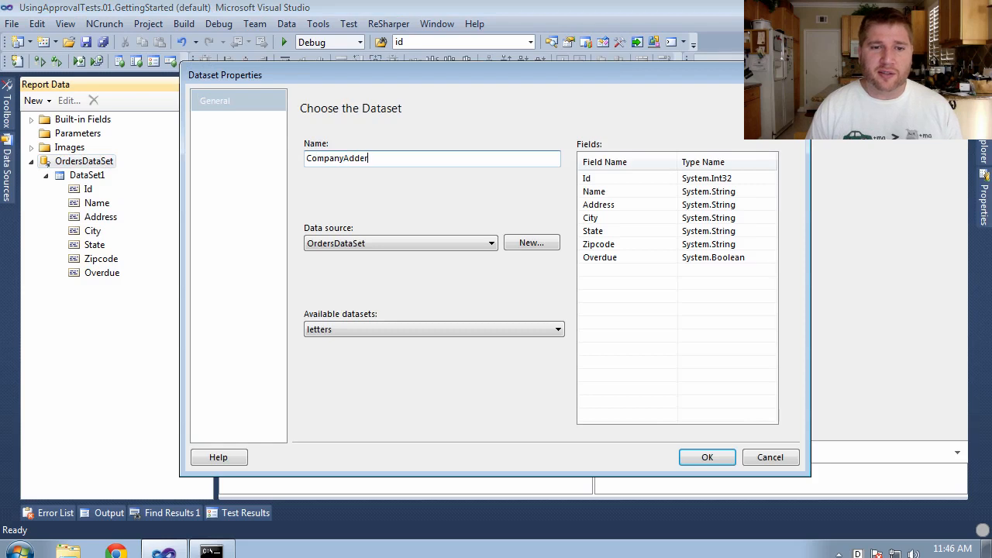
text(ress)
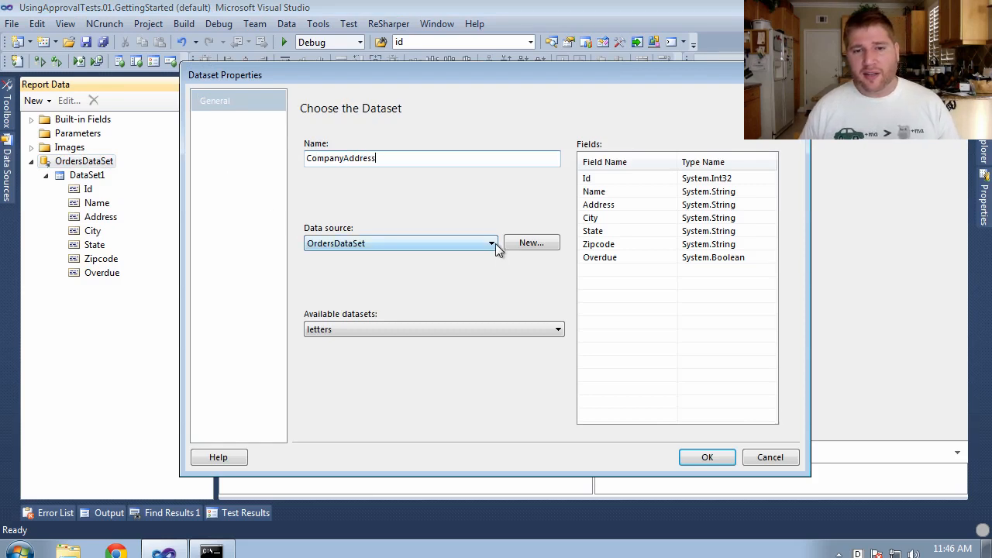
Back the dataset with the RdlcReports.Address object source, then add an empty DataPairs entry.
click(531, 243)
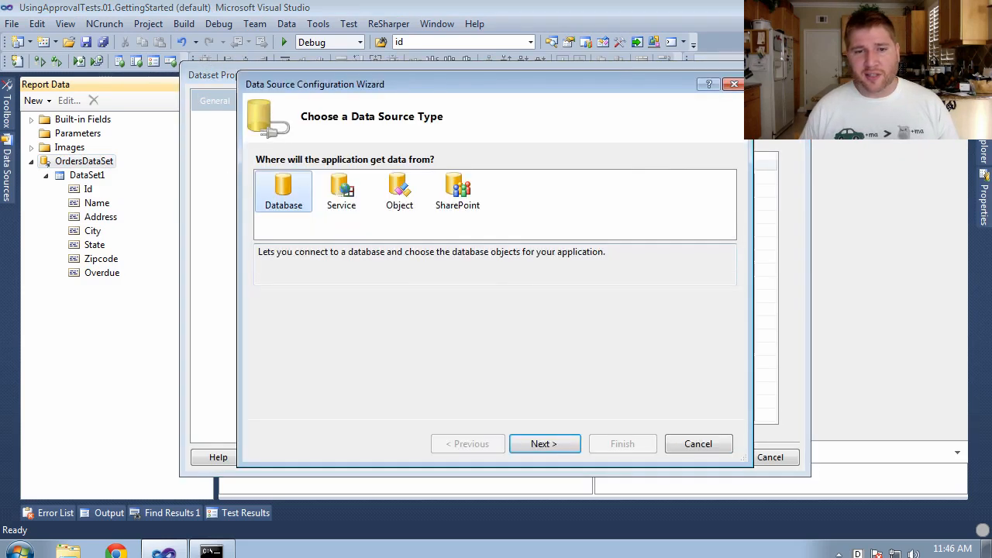
click(400, 191)
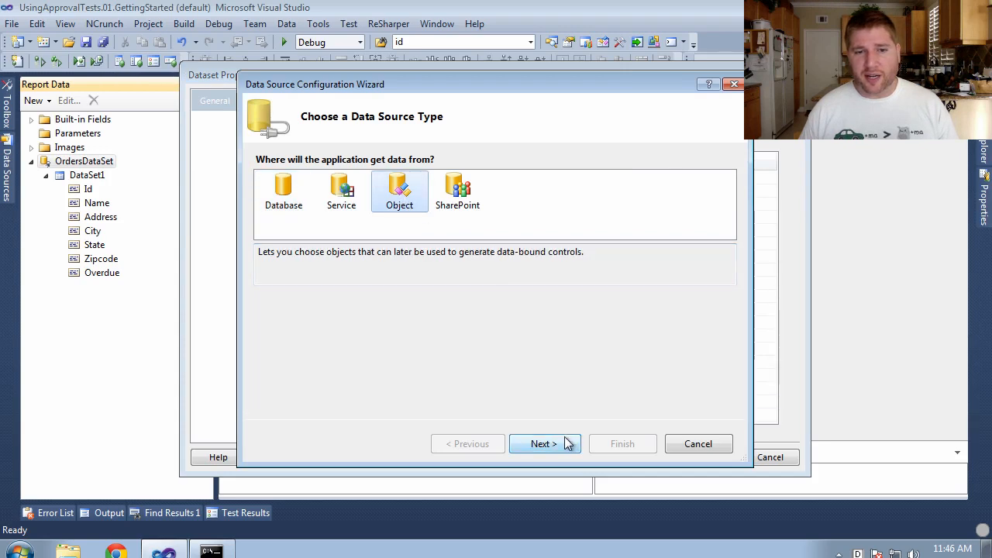
click(543, 443)
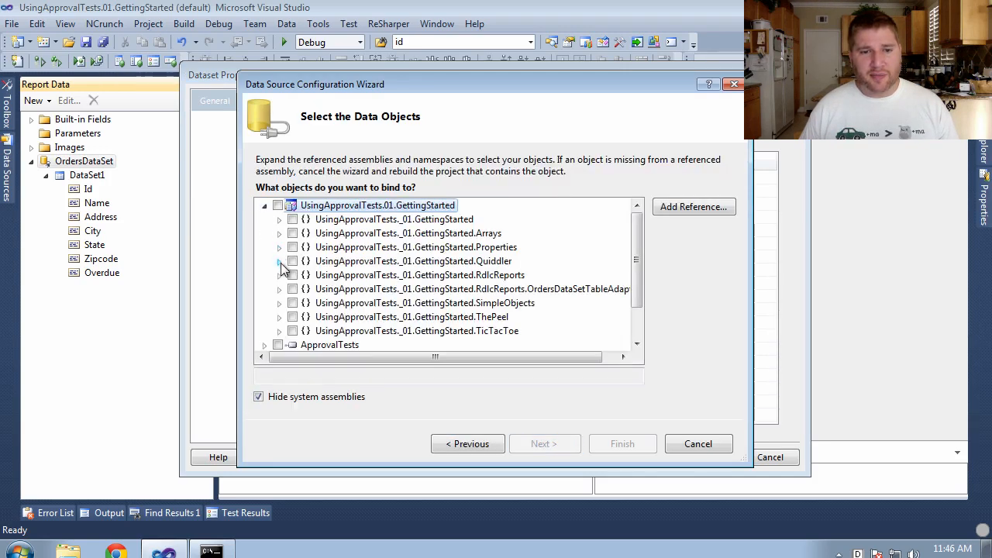
click(280, 276)
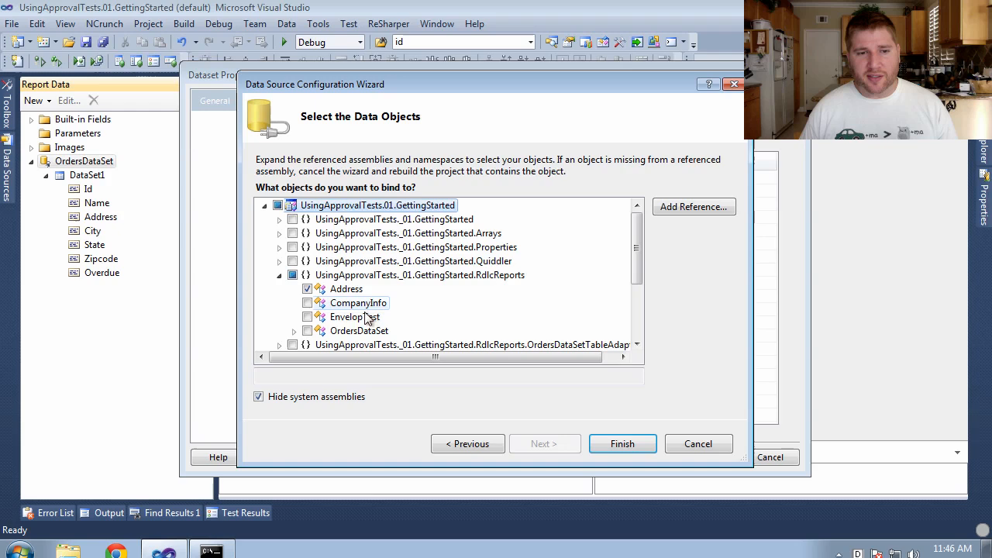
click(622, 444)
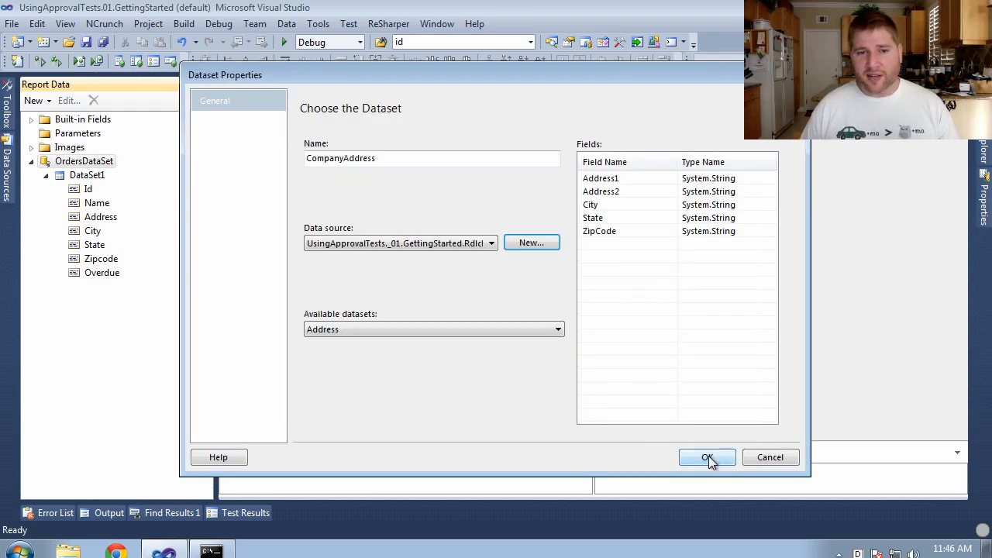
click(706, 458)
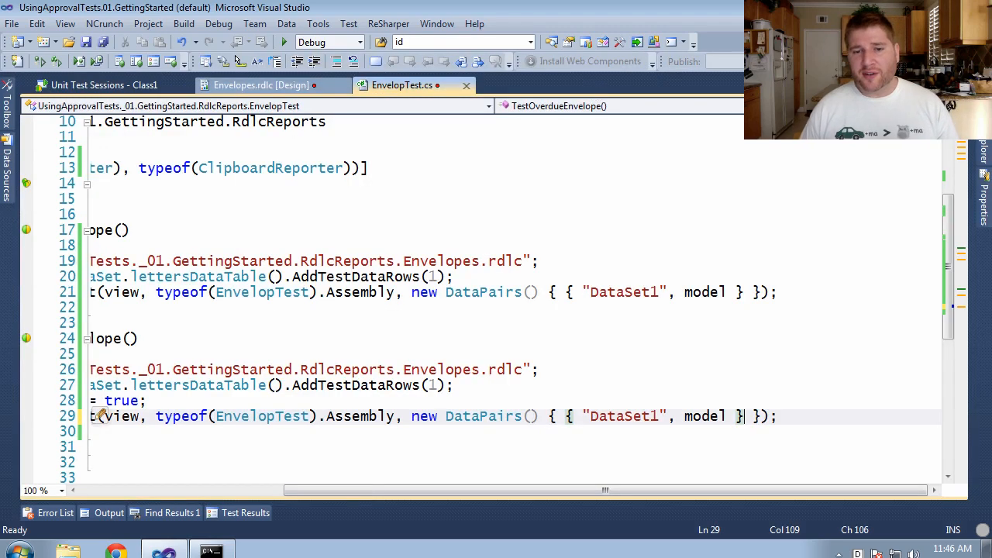
text(,{})
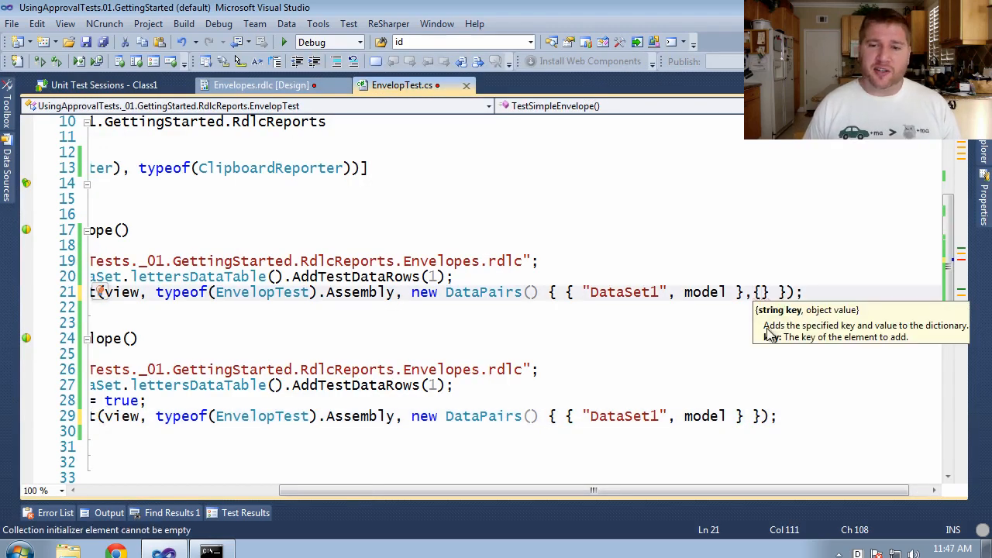
Add {"CompanyAddress", new[] { CompanyInfo.Address }} to both tests' DataPairs and rerun the tests.
text("",)
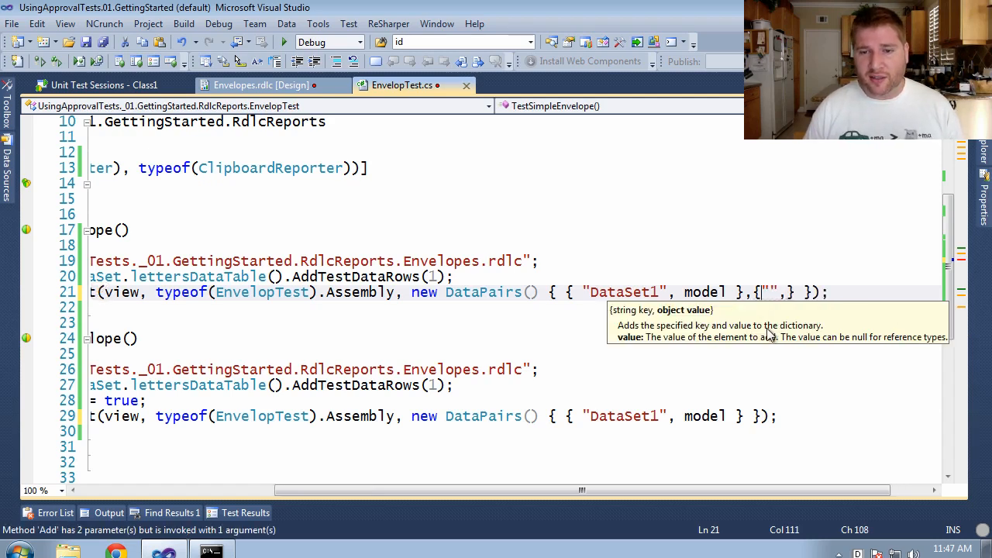
text(Company)
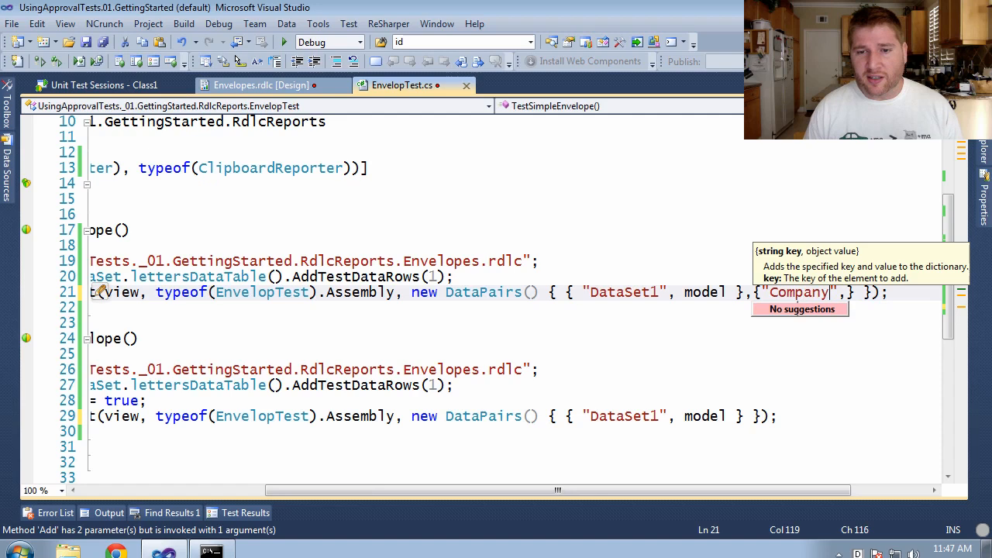
text(Address)
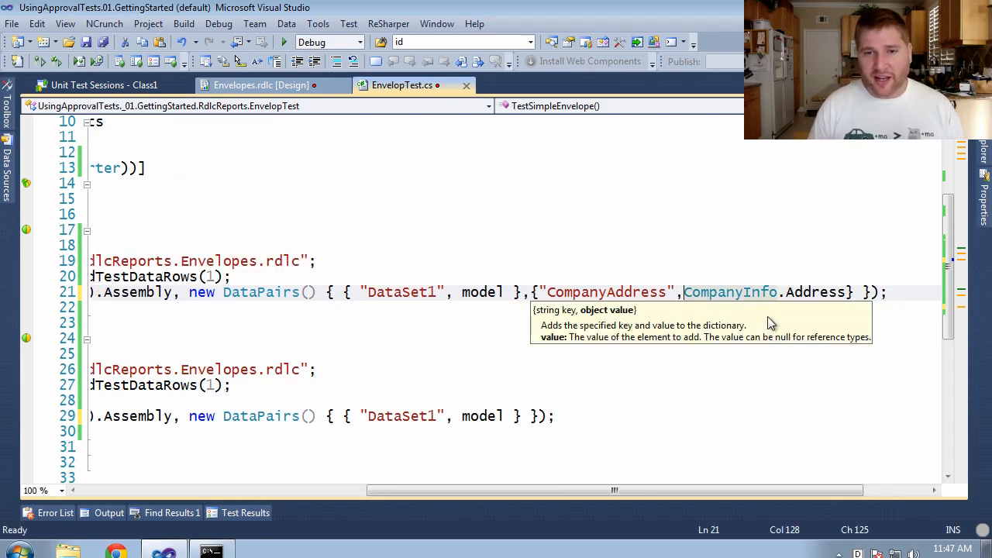
text(nom)
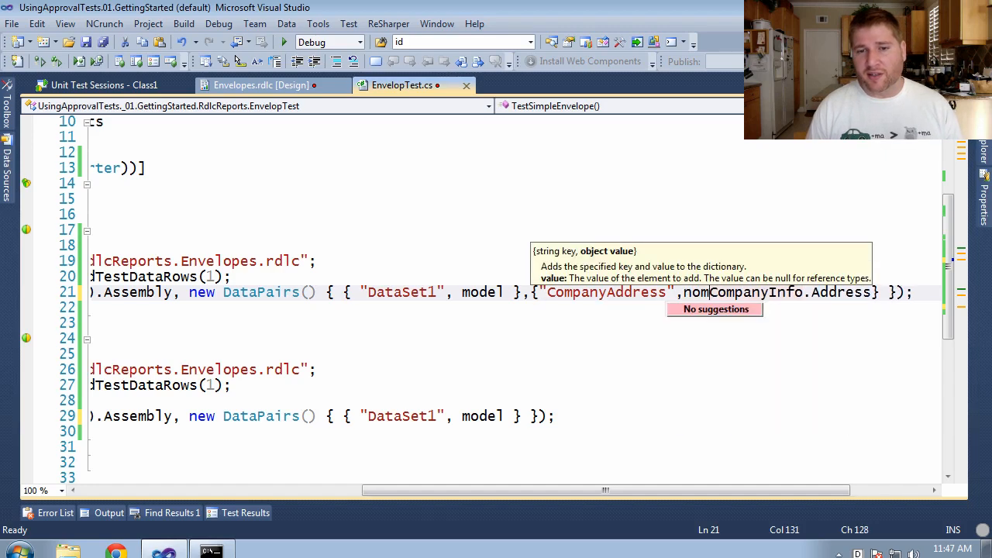
text(new []{)
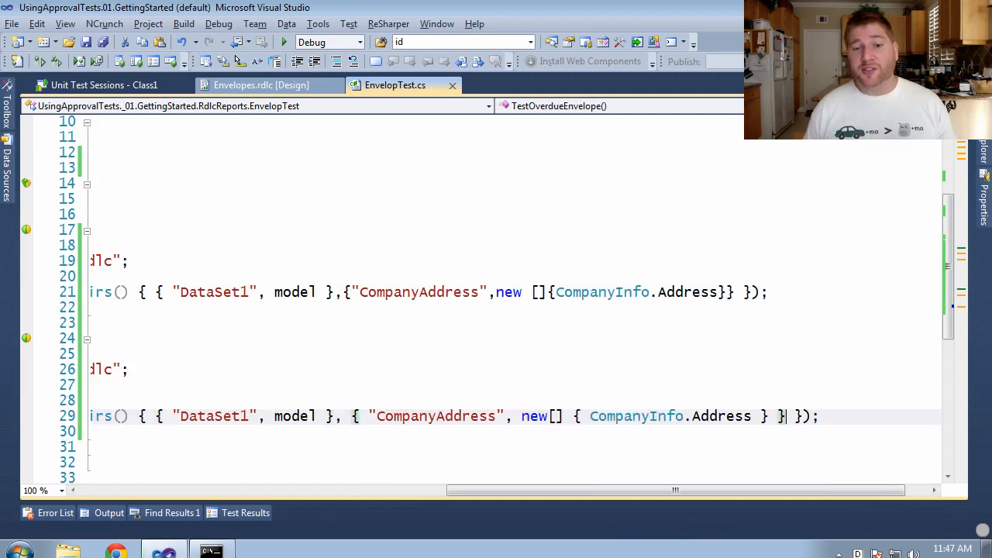
click(104, 85)
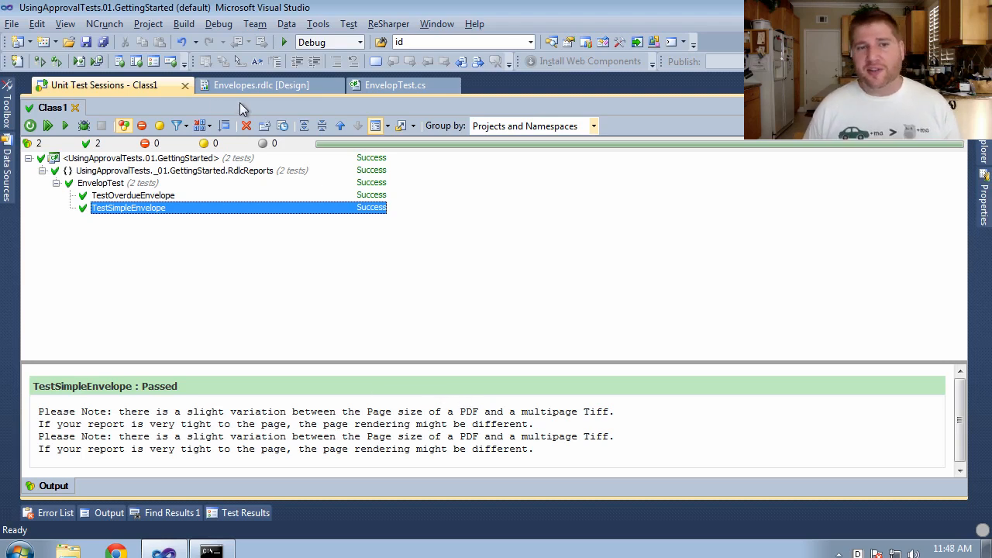
Confirm both tests pass and switch back to the Envelopes.rdlc [Design] tab.
click(261, 85)
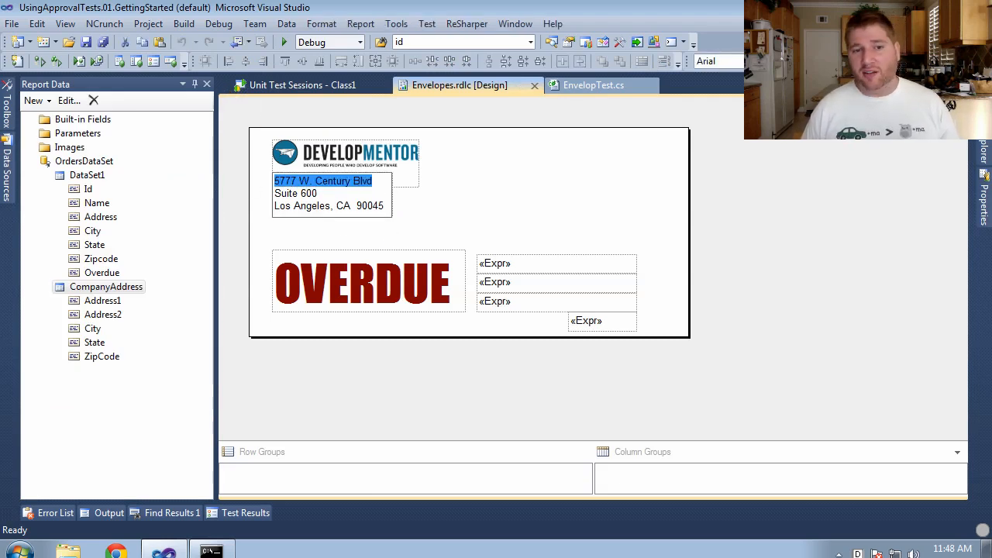
Open the address textbox's expression and insert First(Fields!Address1.Value, "CompanyAddress").
right_click(322, 181)
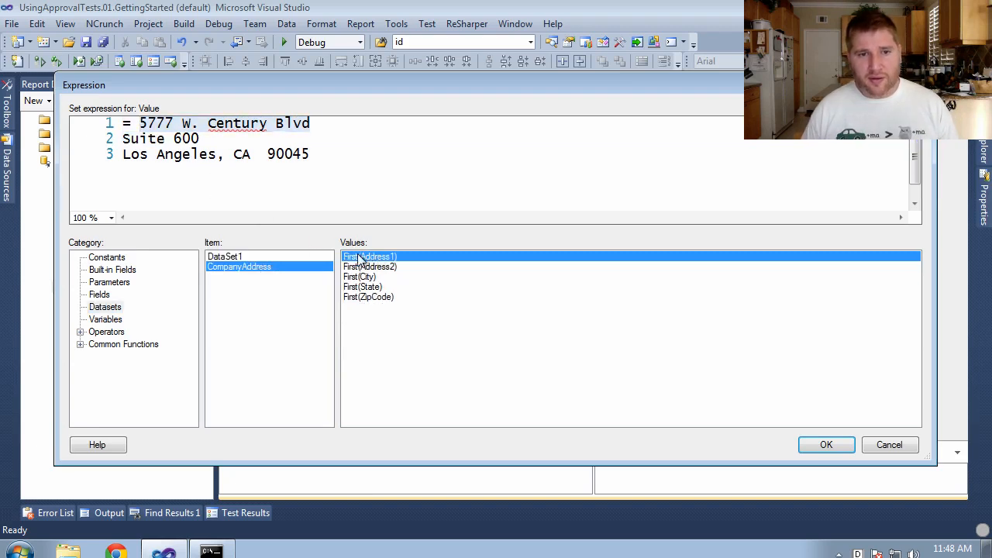
double_click(369, 256)
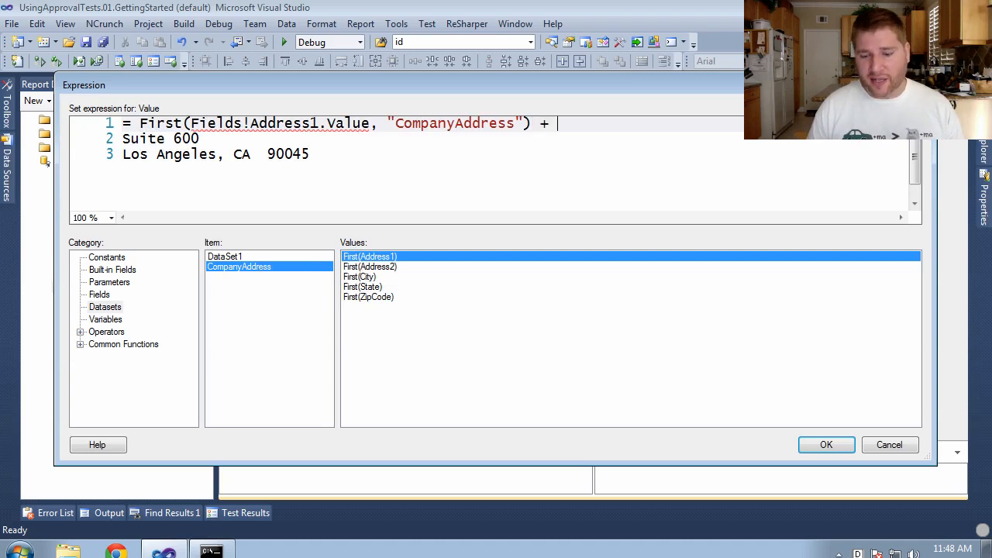
Replace 'Suite 600' with the CompanyAddress Address2 field, joined by "\r\n" line breaks.
text("\r\n")
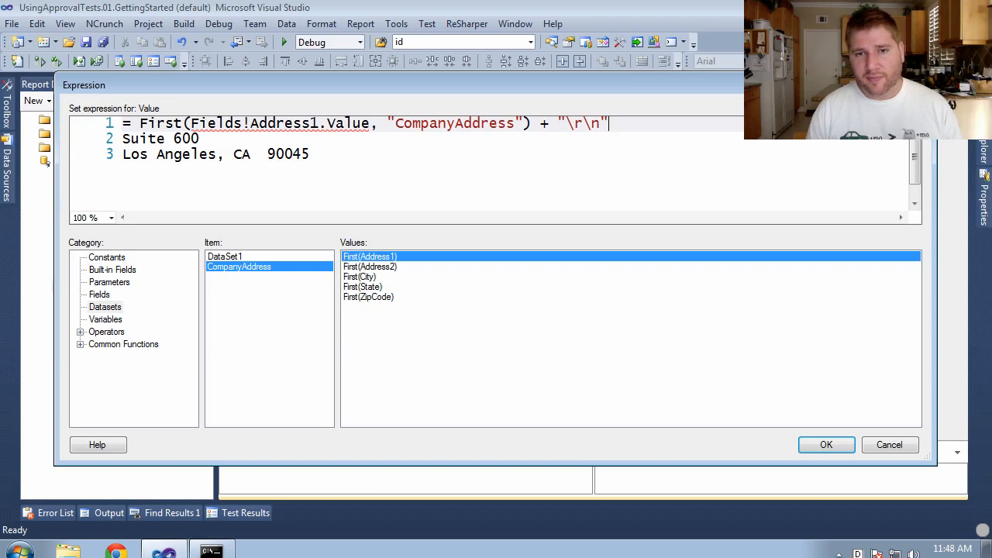
text(+)
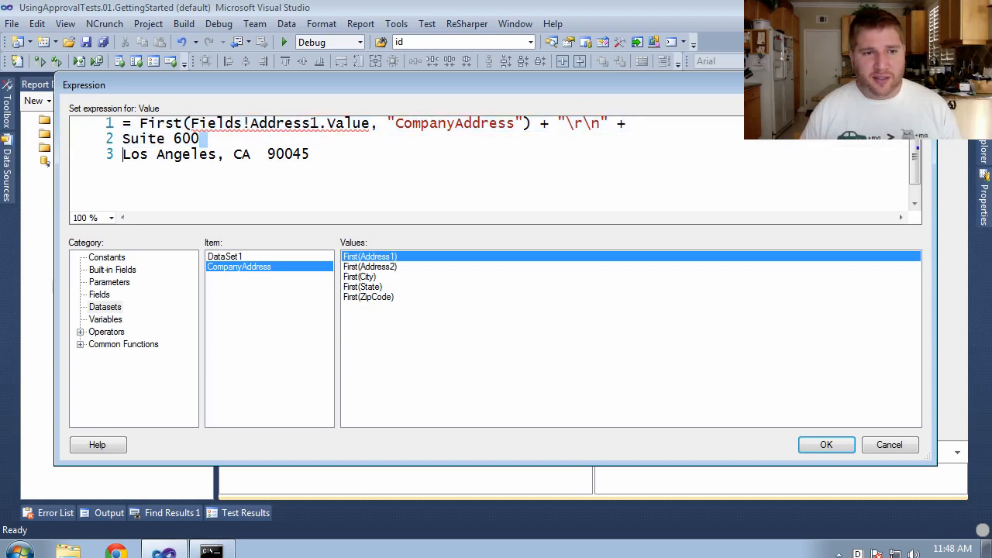
double_click(370, 267)
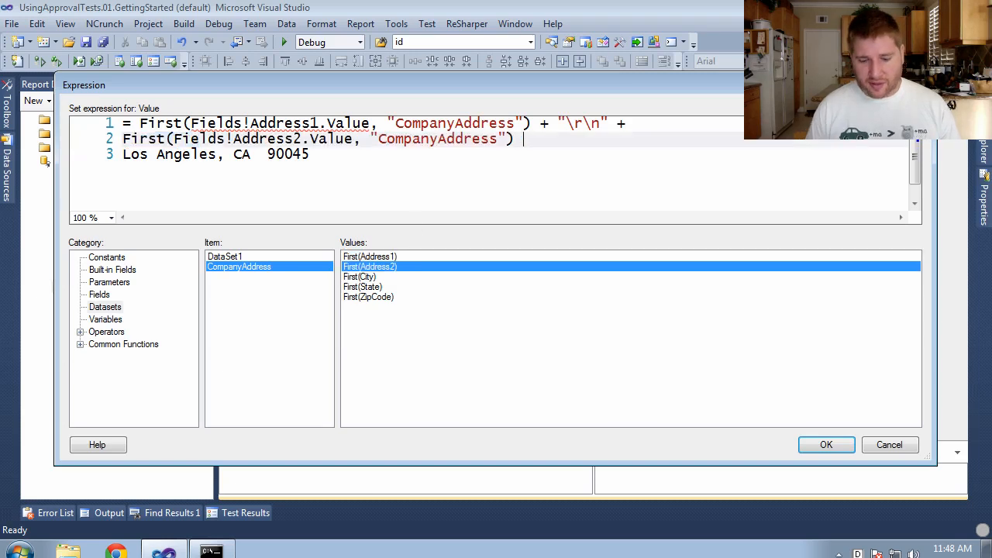
text(+ "\r\n" +)
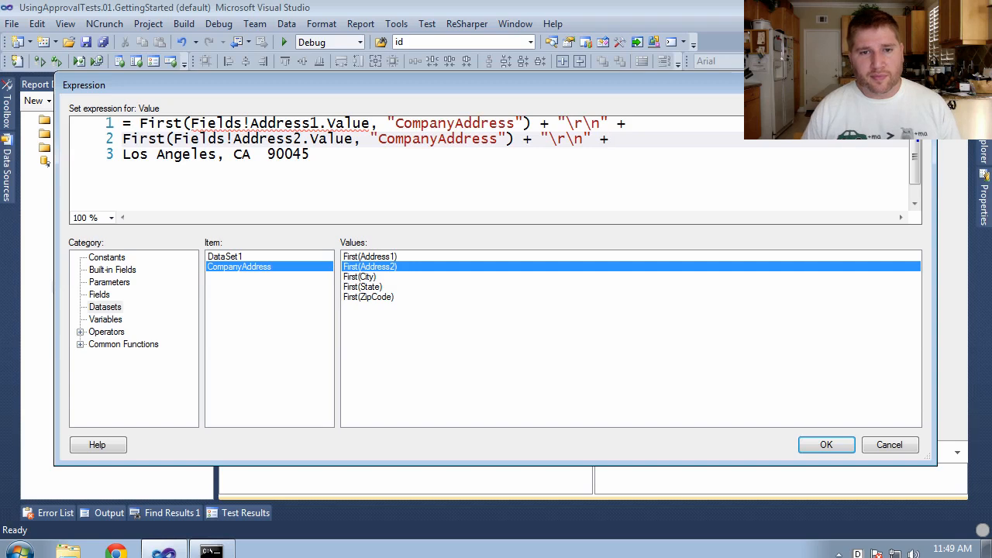
Replace the hard-coded city, state and zip with CompanyAddress City, State and ZipCode fields.
click(359, 277)
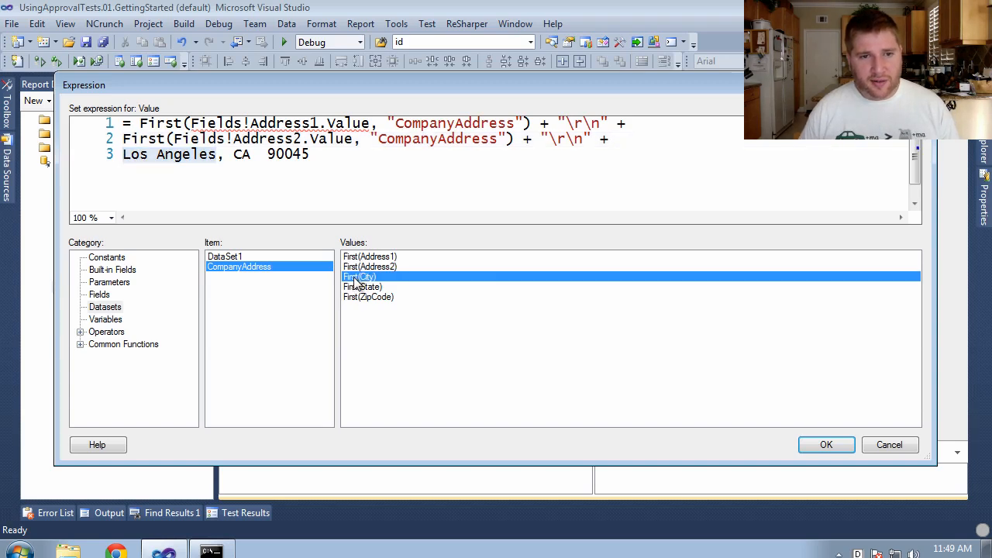
double_click(358, 277)
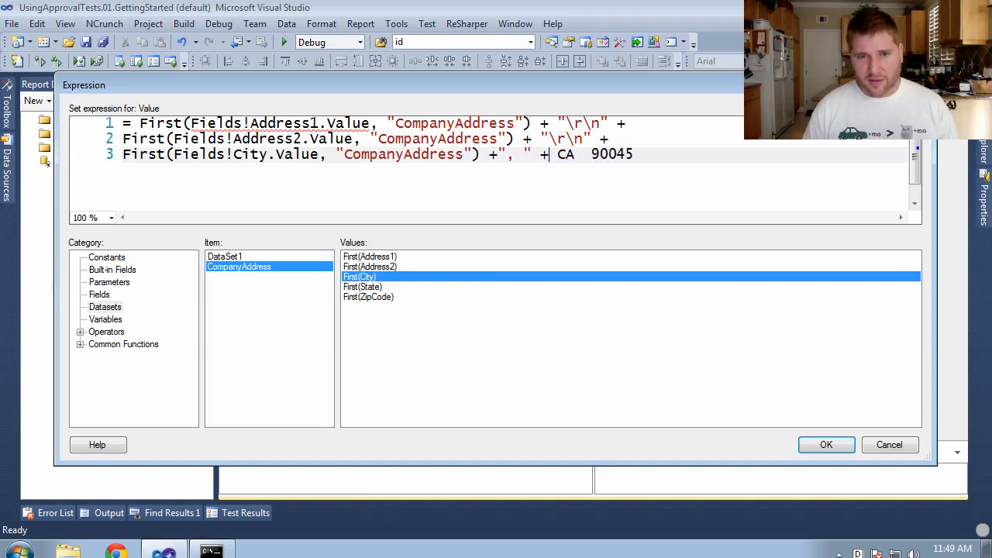
double_click(566, 155)
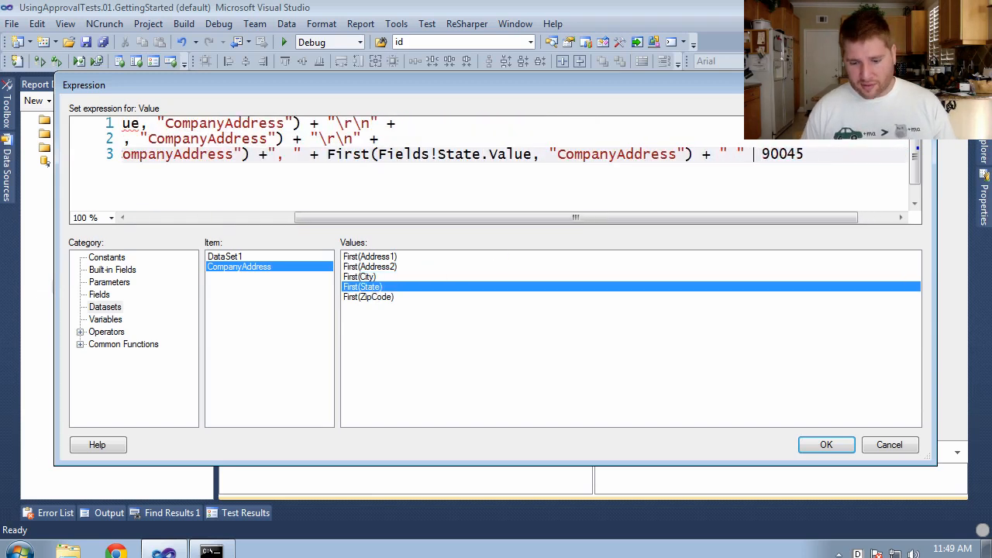
double_click(788, 154)
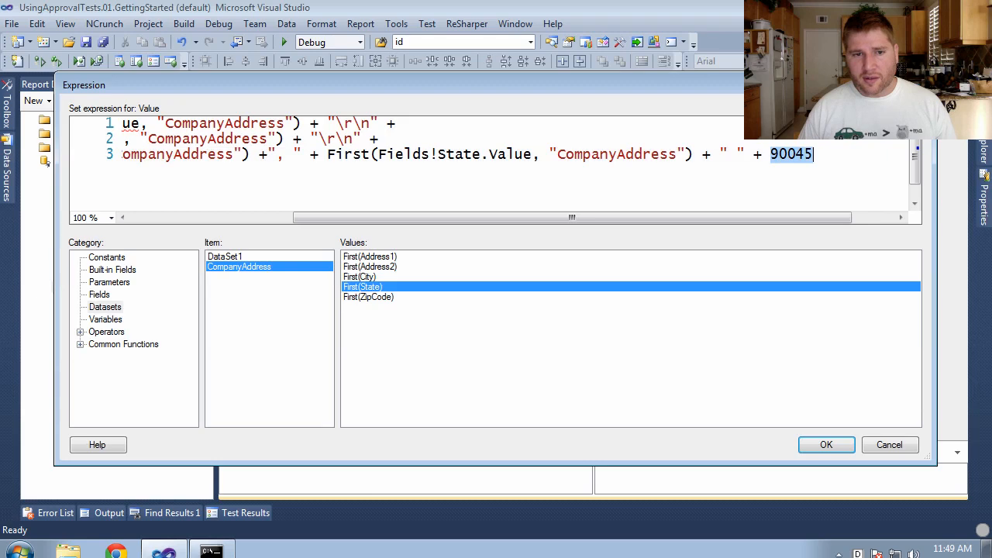
double_click(368, 297)
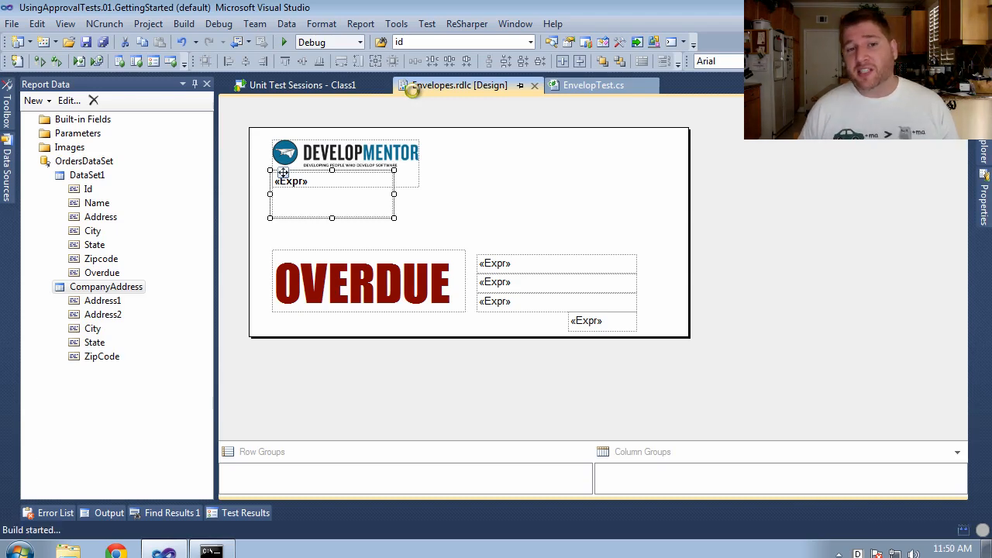
Rerun the envelope tests, see TestSimpleEnvelope fail, and return to Envelopes.rdlc design.
click(302, 85)
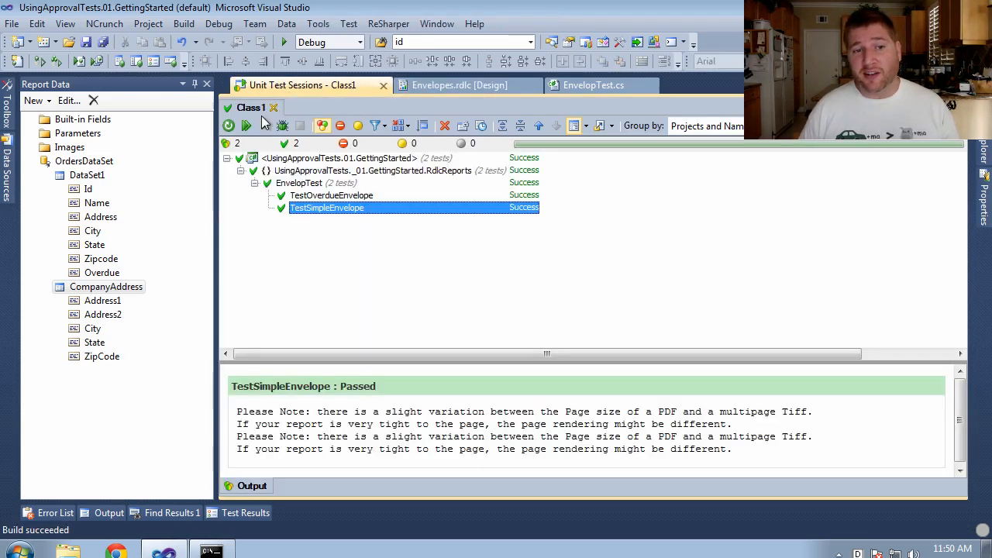
click(246, 126)
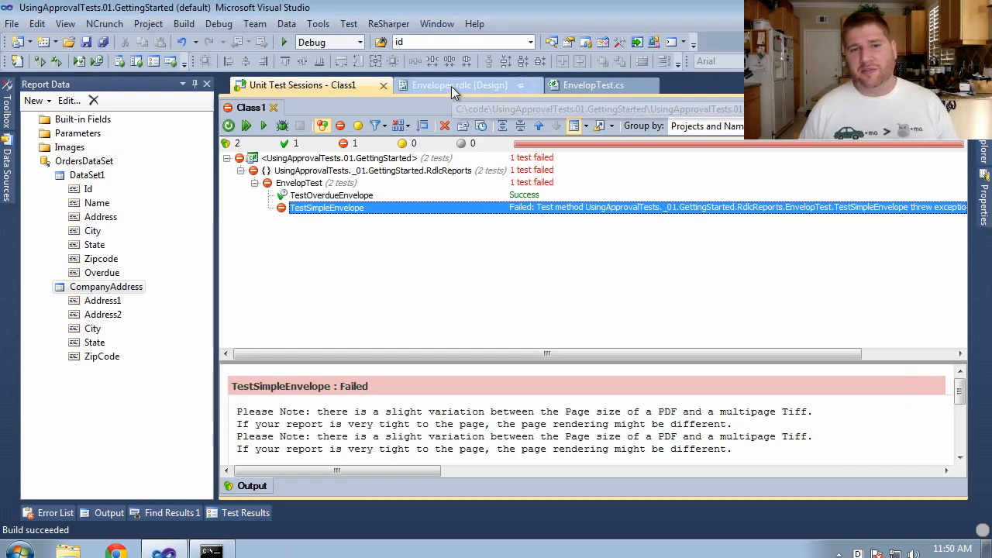
click(460, 84)
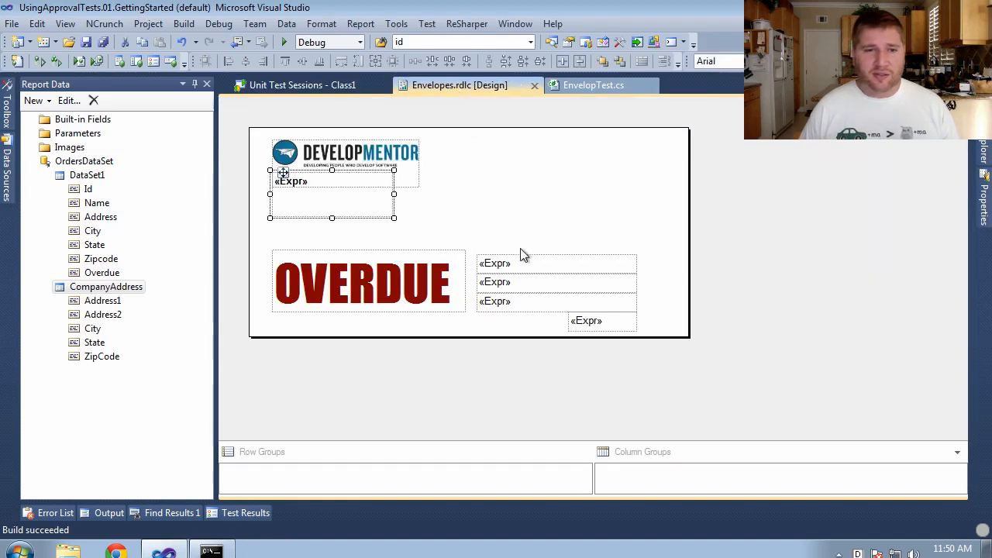
mouse_move(388, 203)
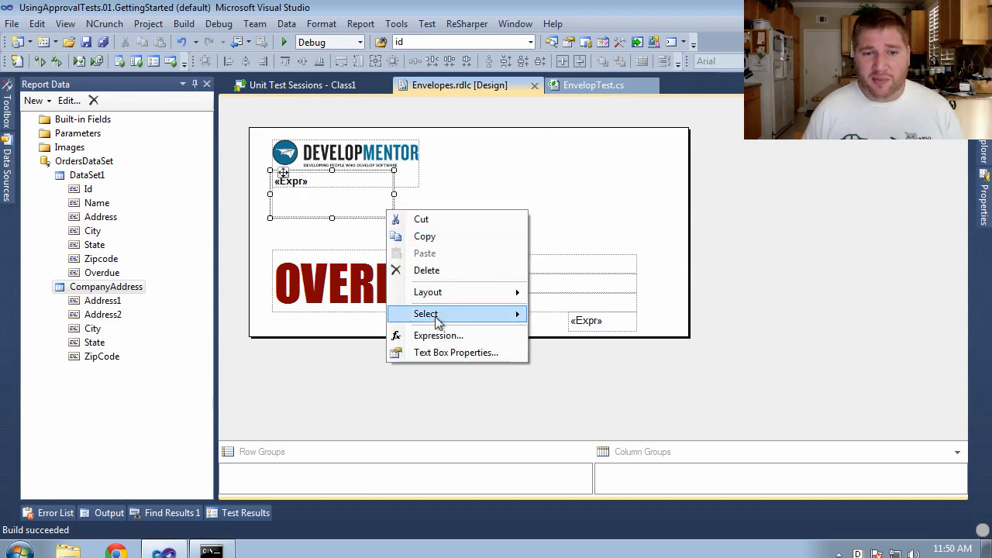
Replace both "\r\n" separators in the address expression with vbLf and confirm.
click(438, 335)
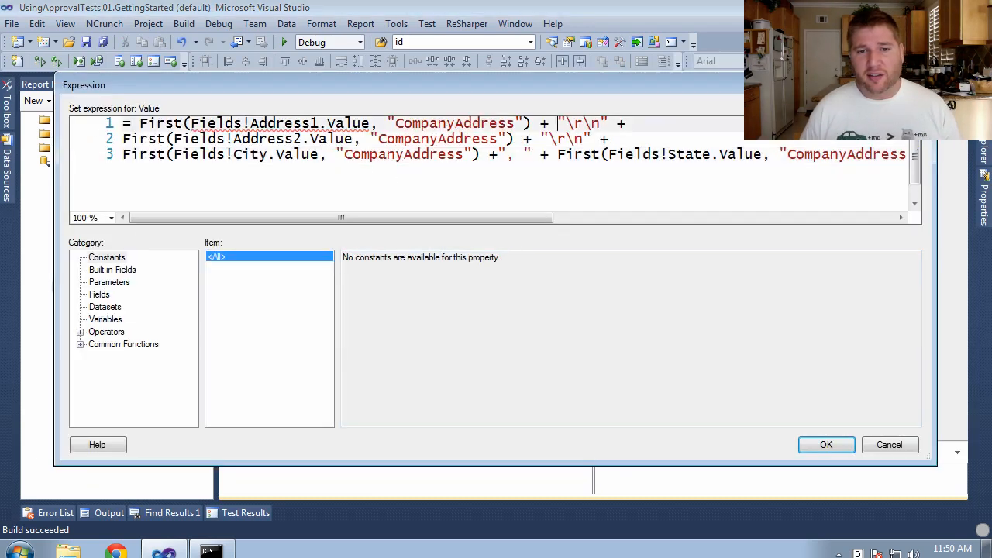
text(vb)
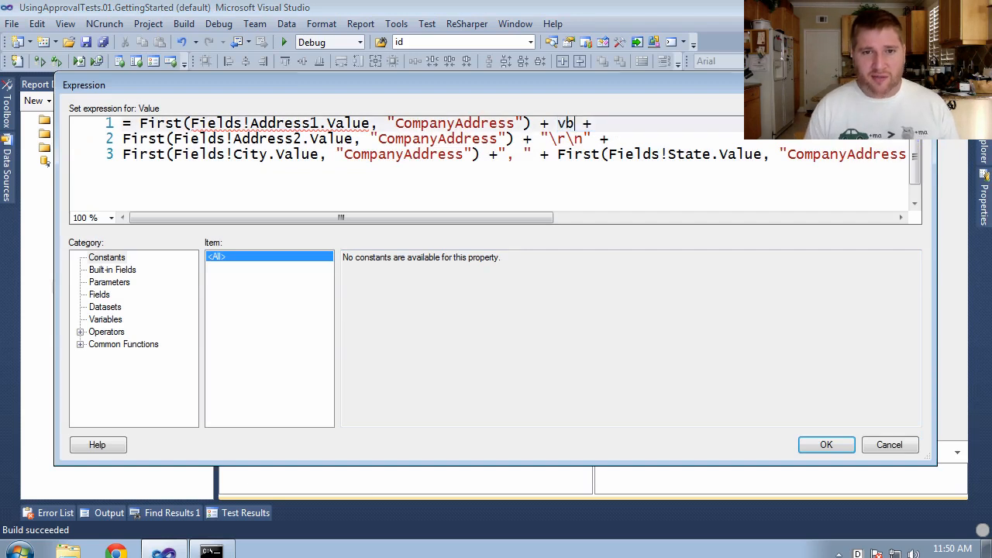
text(Lf)
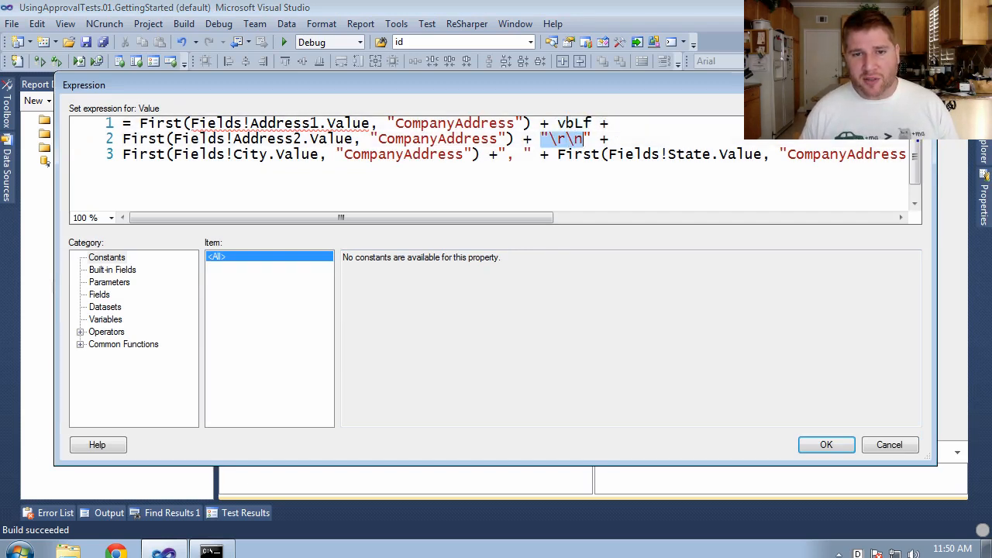
text(vbLf)
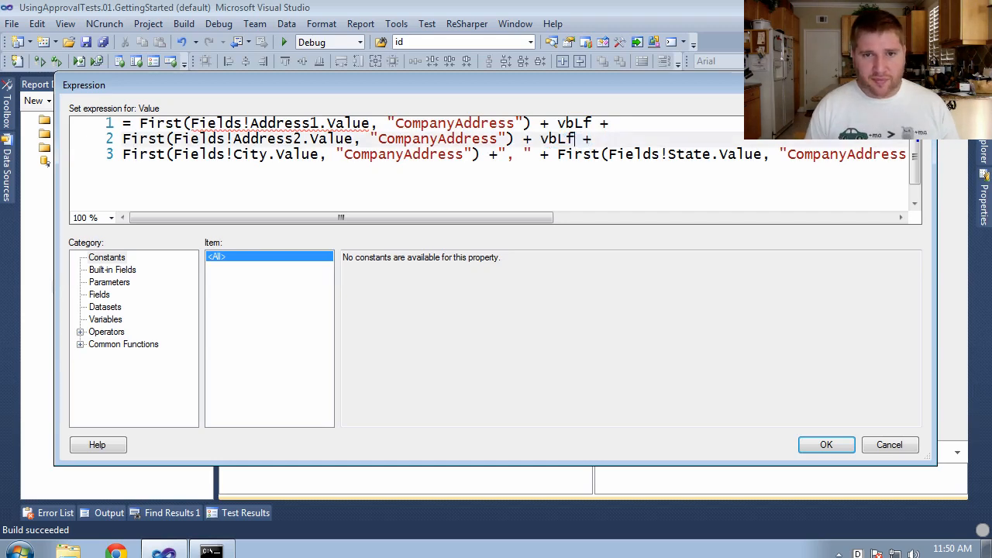
click(826, 444)
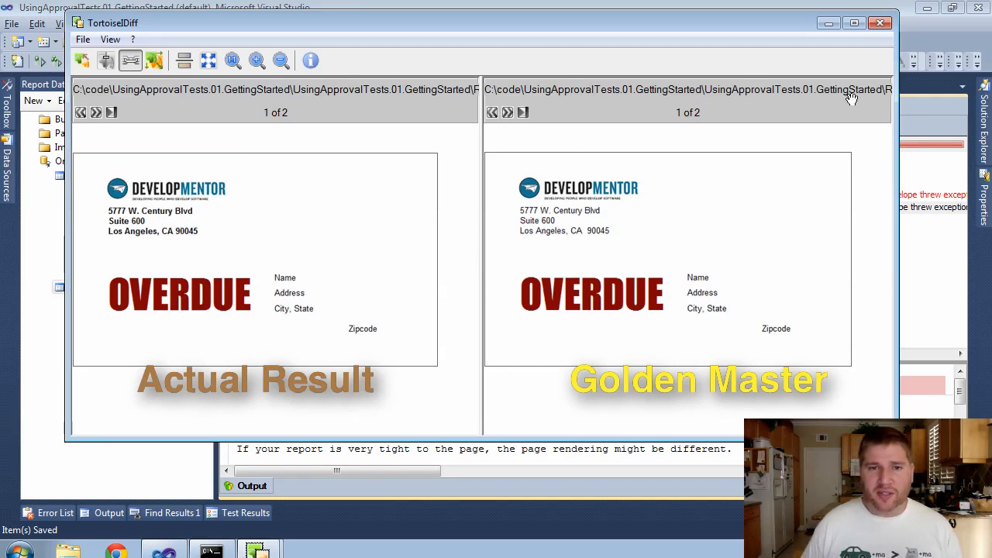
mouse_move(95, 114)
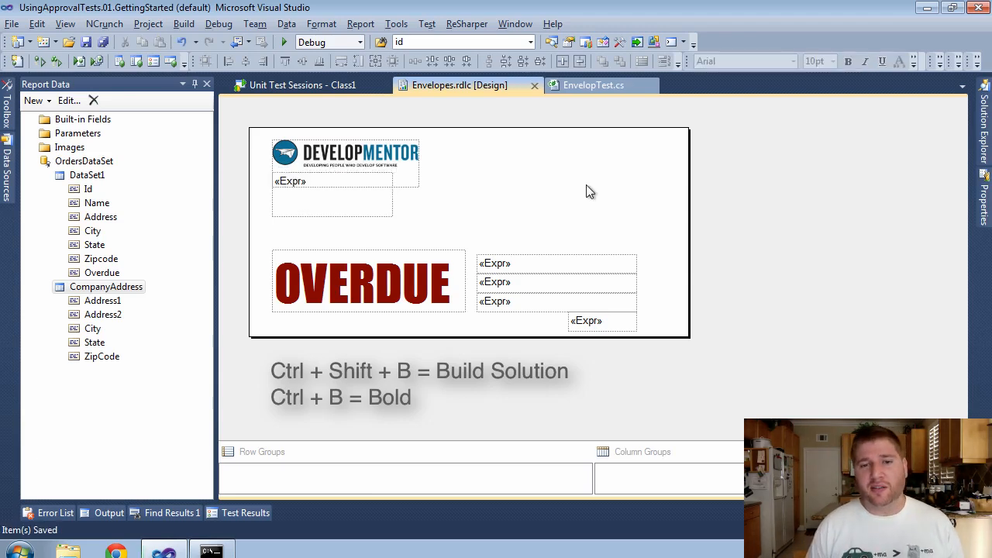
Rerun both envelope tests to Success, then go back to EnvelopTest.cs.
click(303, 84)
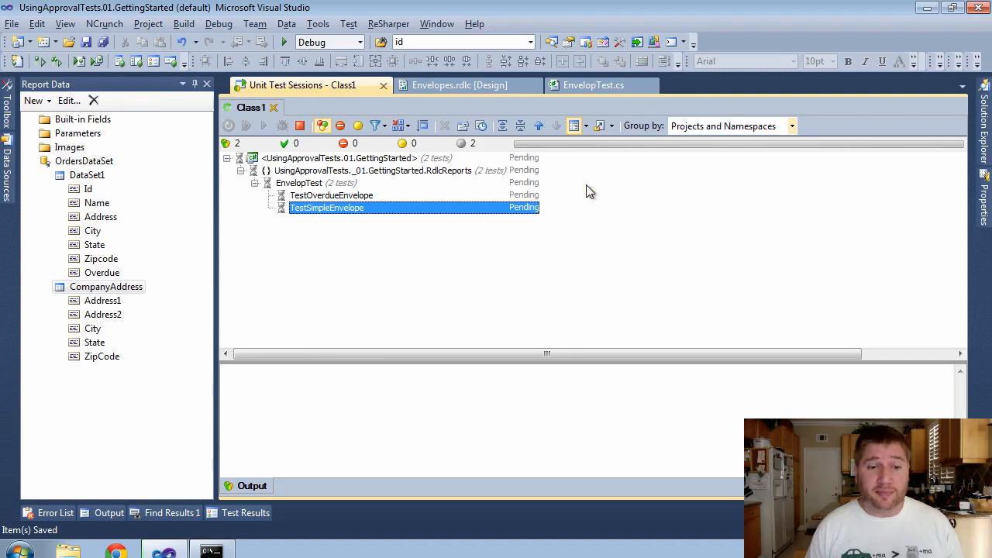
click(246, 125)
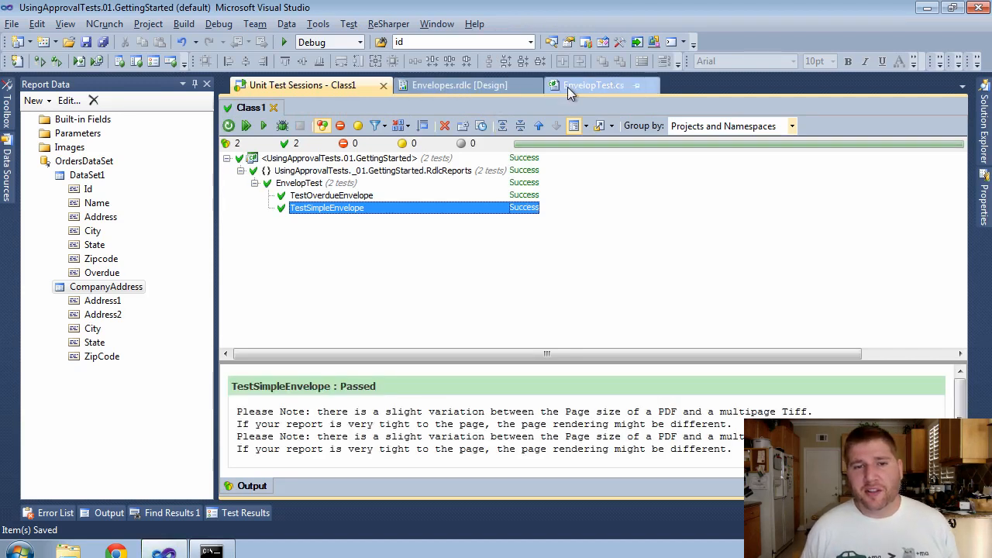
click(595, 85)
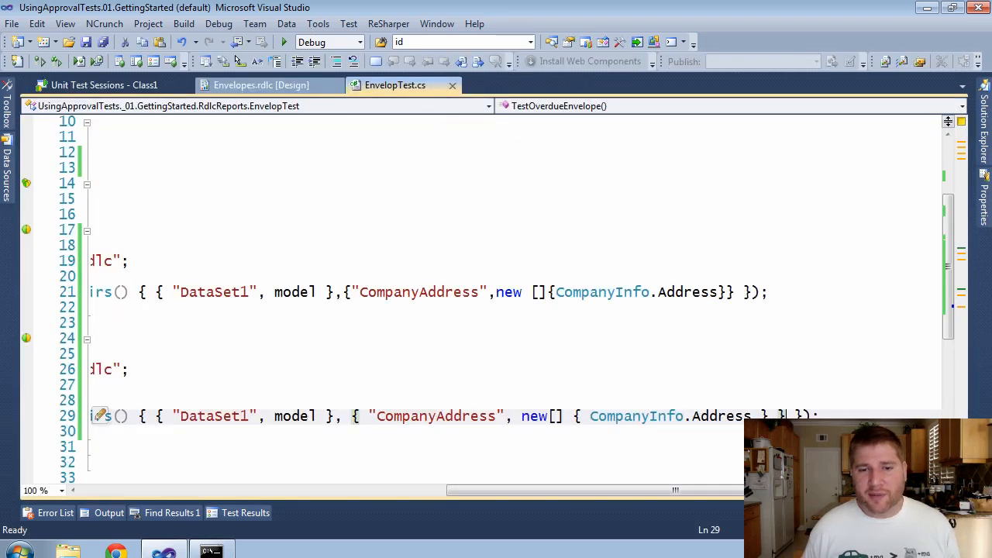
scroll(left, 3)
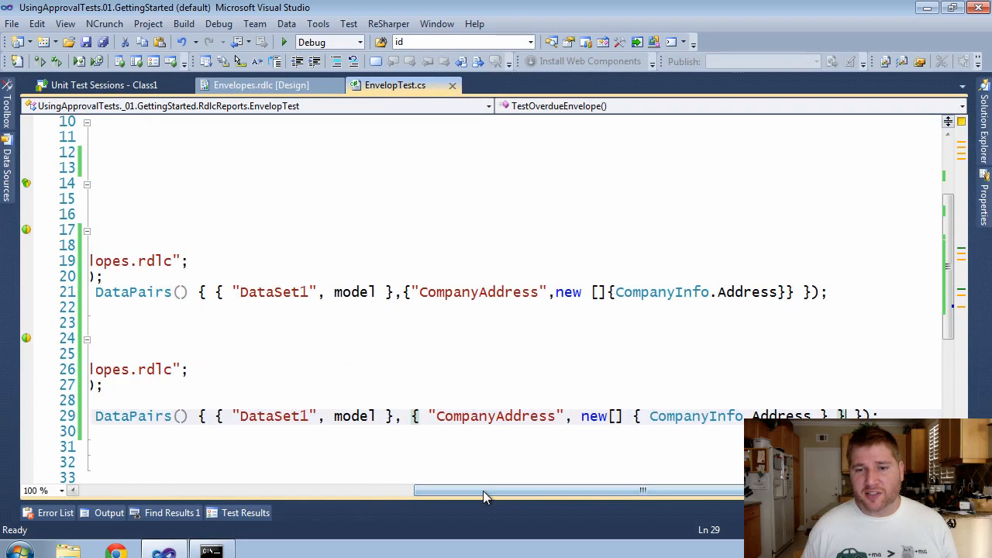